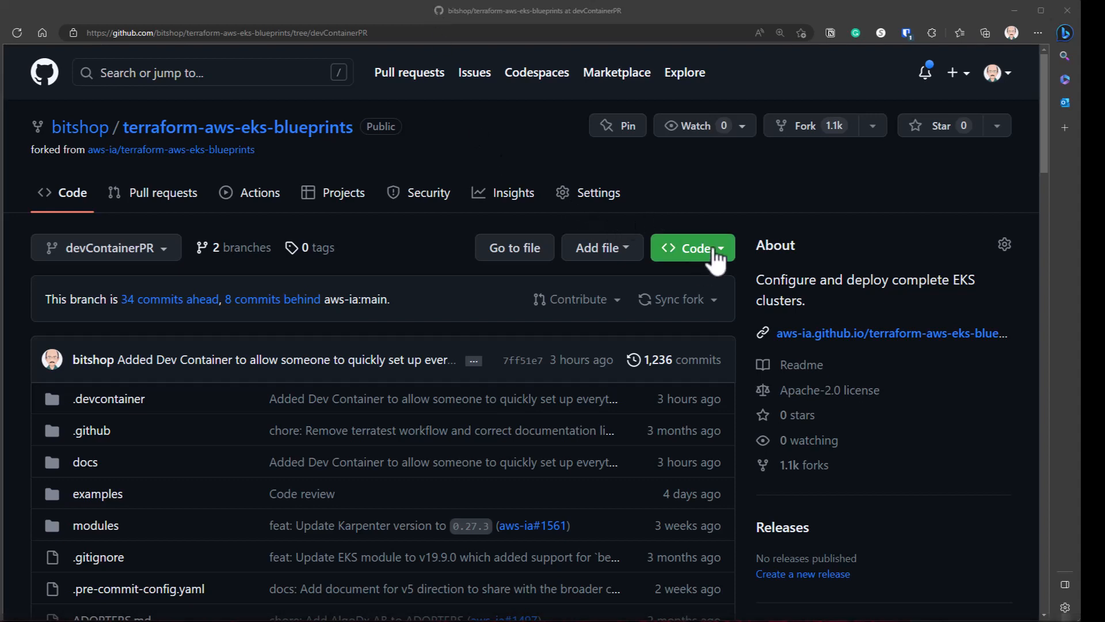
- Create a new codespace on the devContainerPR branch from the Code menu
{"action": "left_click", "coordinate": [692, 247]}
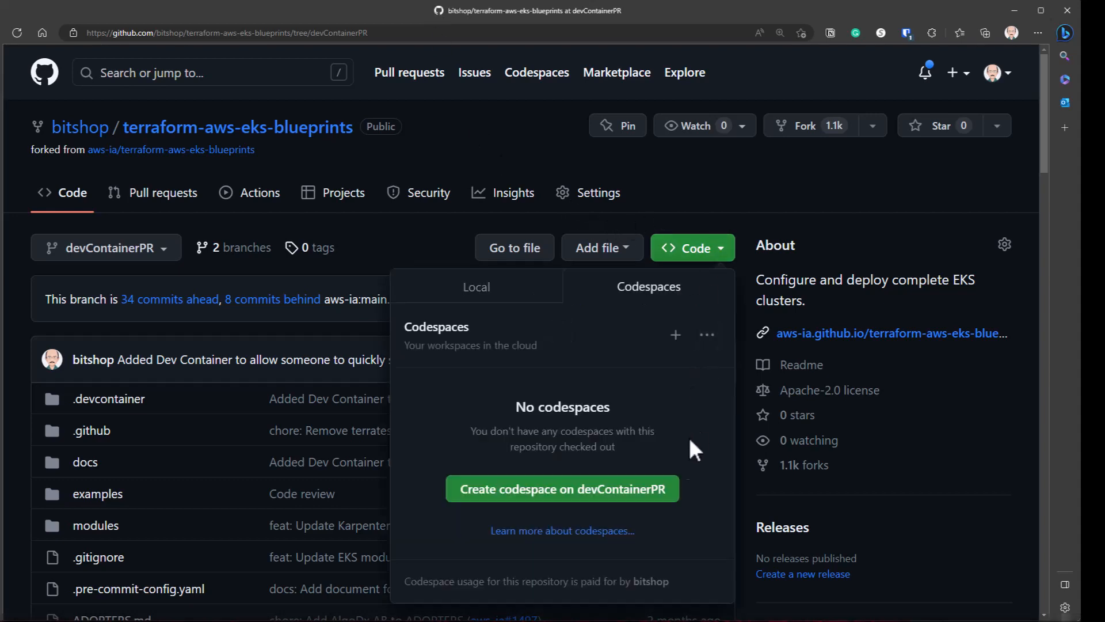
{"action": "mouse_move", "coordinate": [626, 241]}
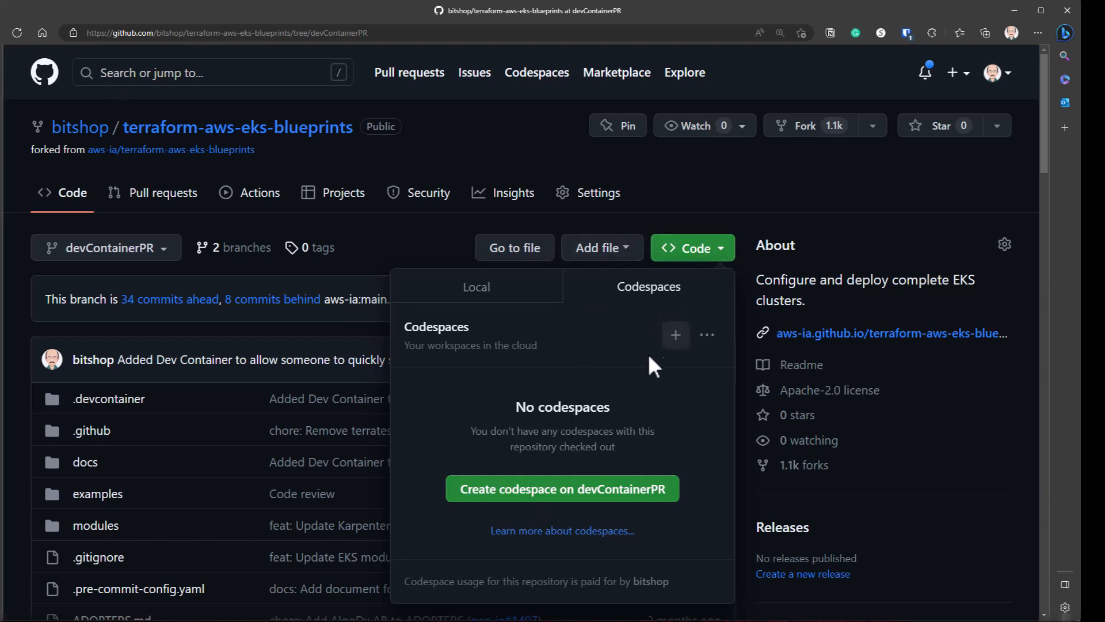
{"action": "left_click", "coordinate": [561, 489]}
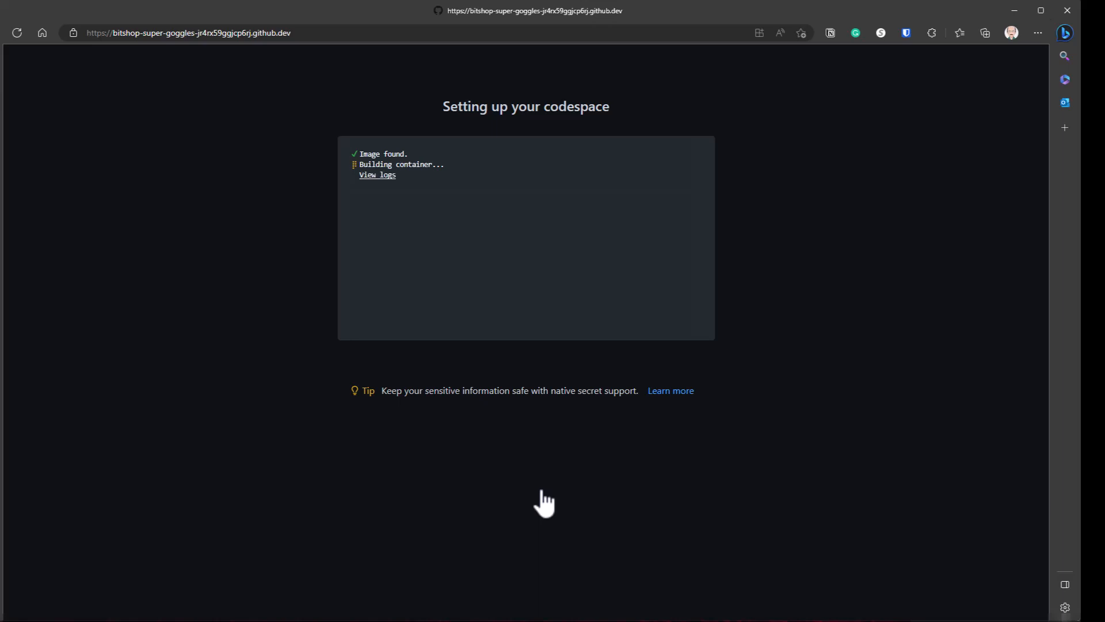
{"action": "mouse_move", "coordinate": [434, 257]}
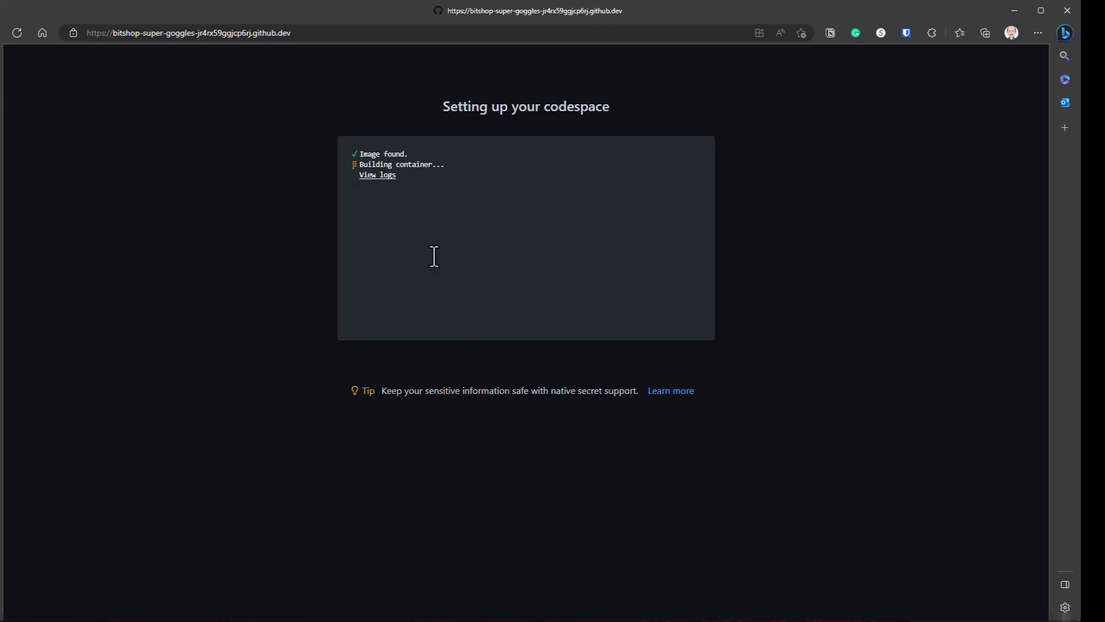
{"action": "mouse_move", "coordinate": [317, 220]}
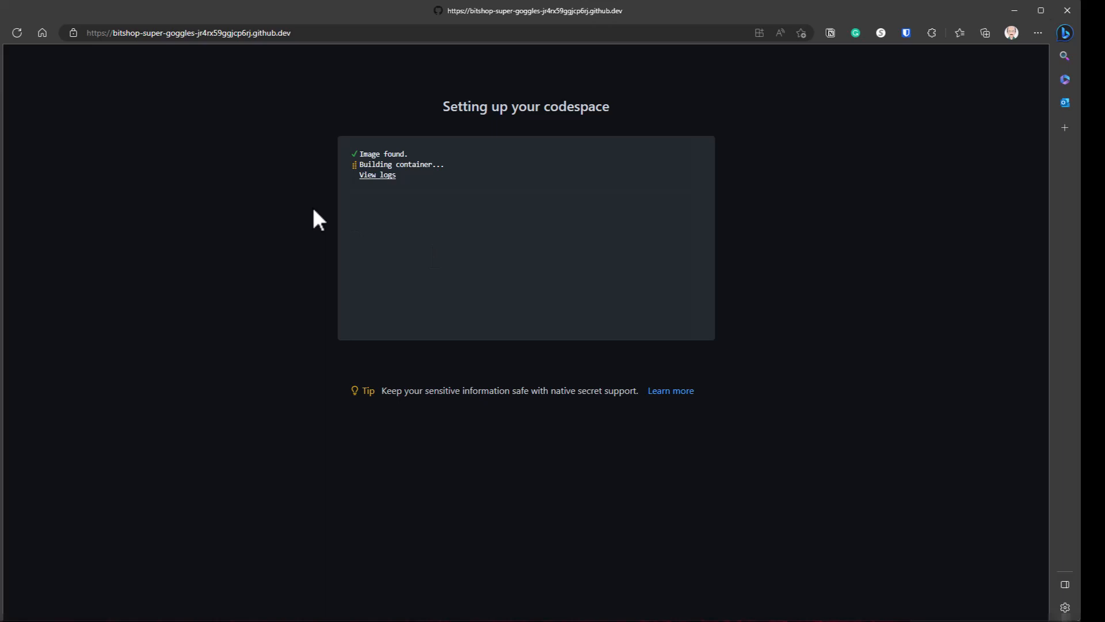
- Review devcontainer.json in .devcontainer, highlighting its Dockerfile build line
{"action": "left_click", "coordinate": [377, 174]}
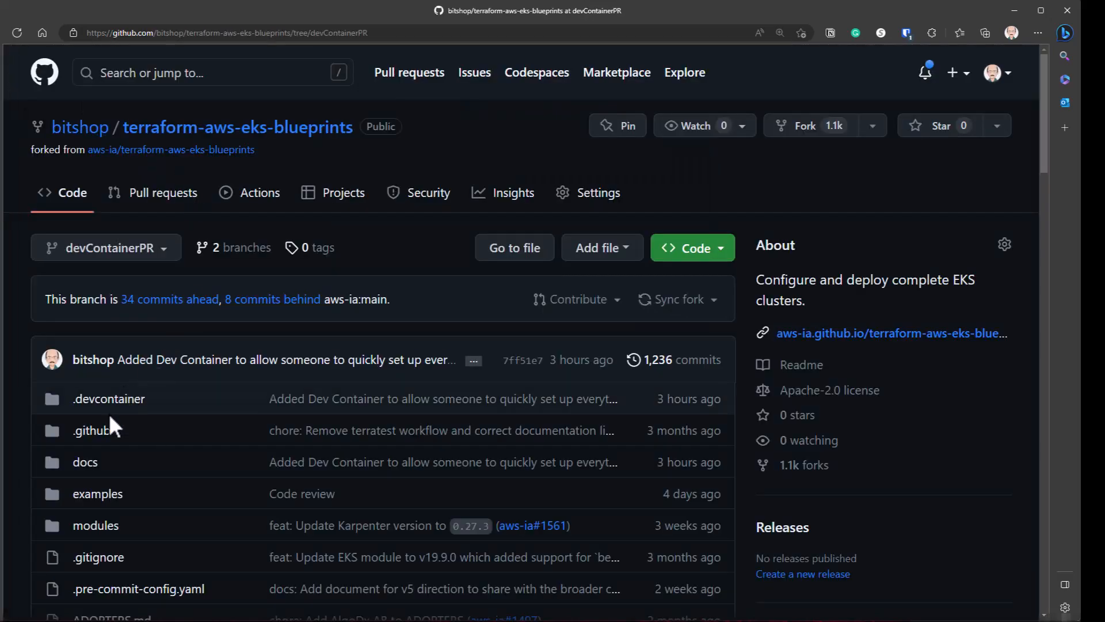
{"action": "left_click", "coordinate": [109, 398]}
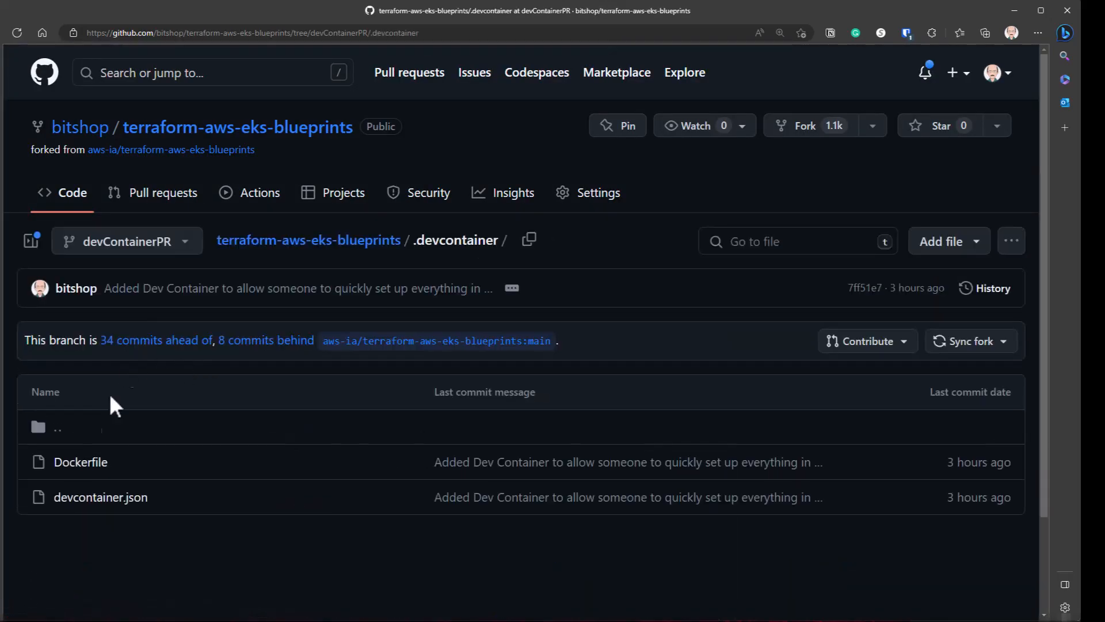
{"action": "left_click", "coordinate": [100, 496]}
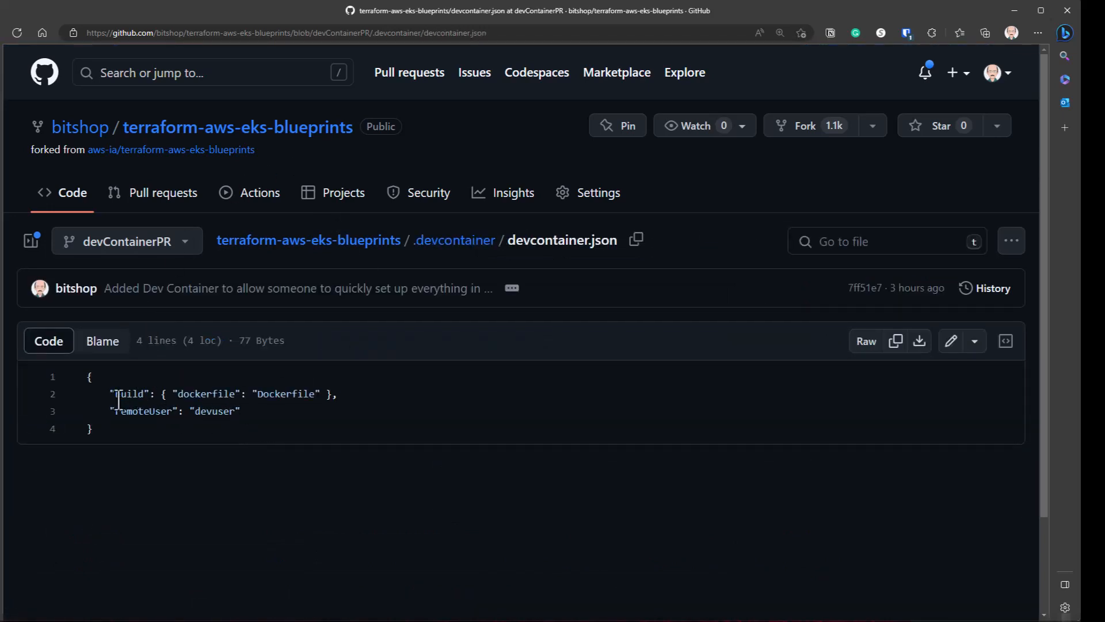
{"action": "triple_click", "coordinate": [211, 393]}
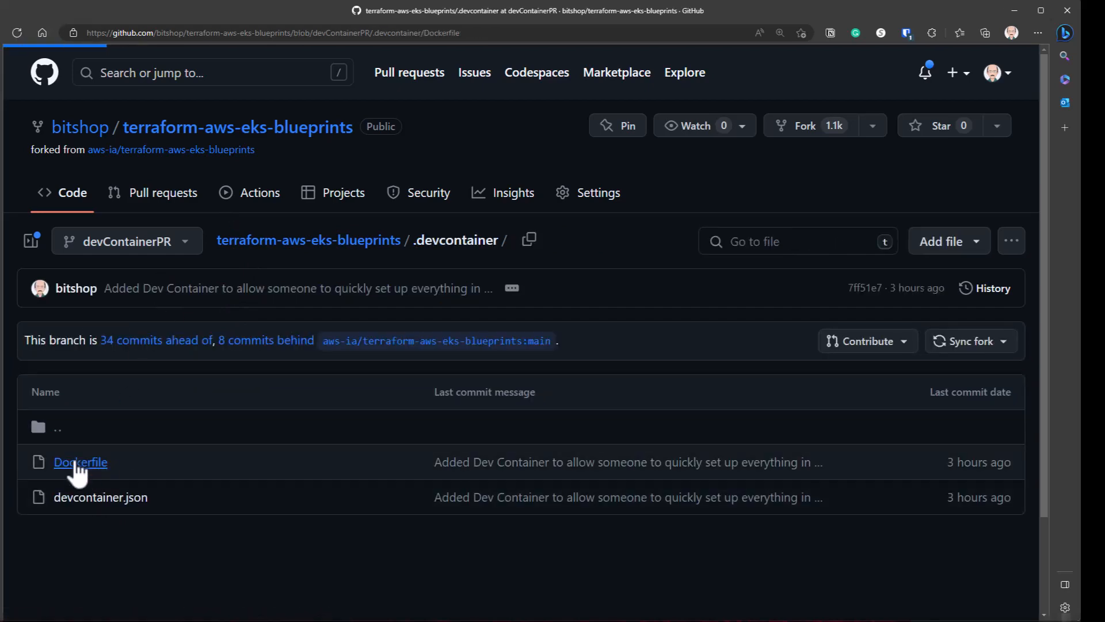
- Read through the .devcontainer Dockerfile and select the moreutils package
{"action": "left_click", "coordinate": [80, 462]}
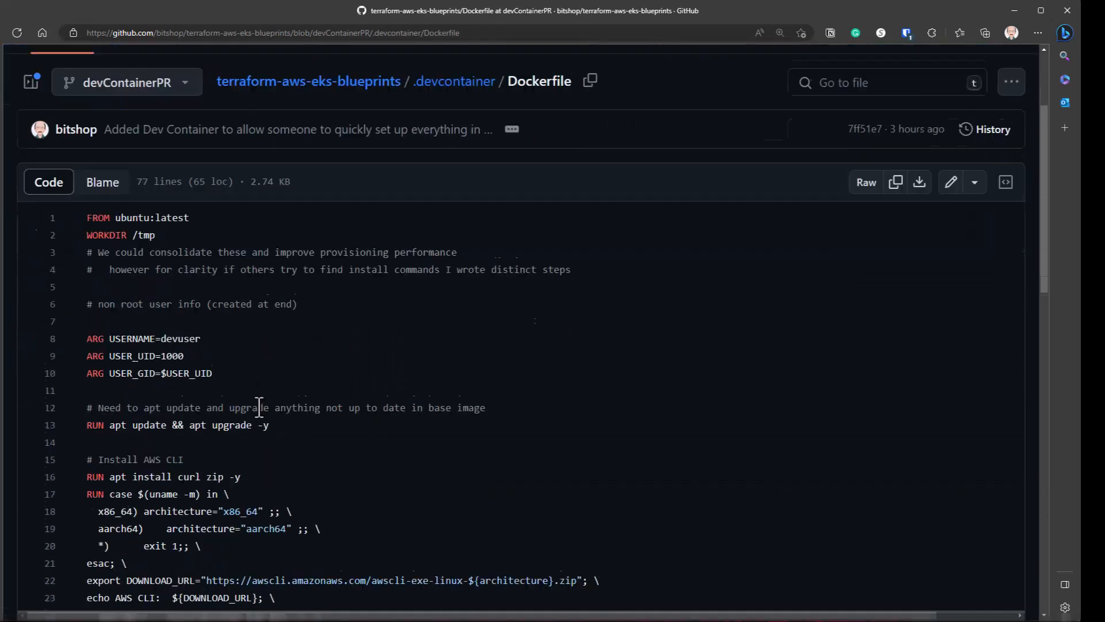
{"action": "scroll", "scroll_direction": "down", "scroll_amount": 3}
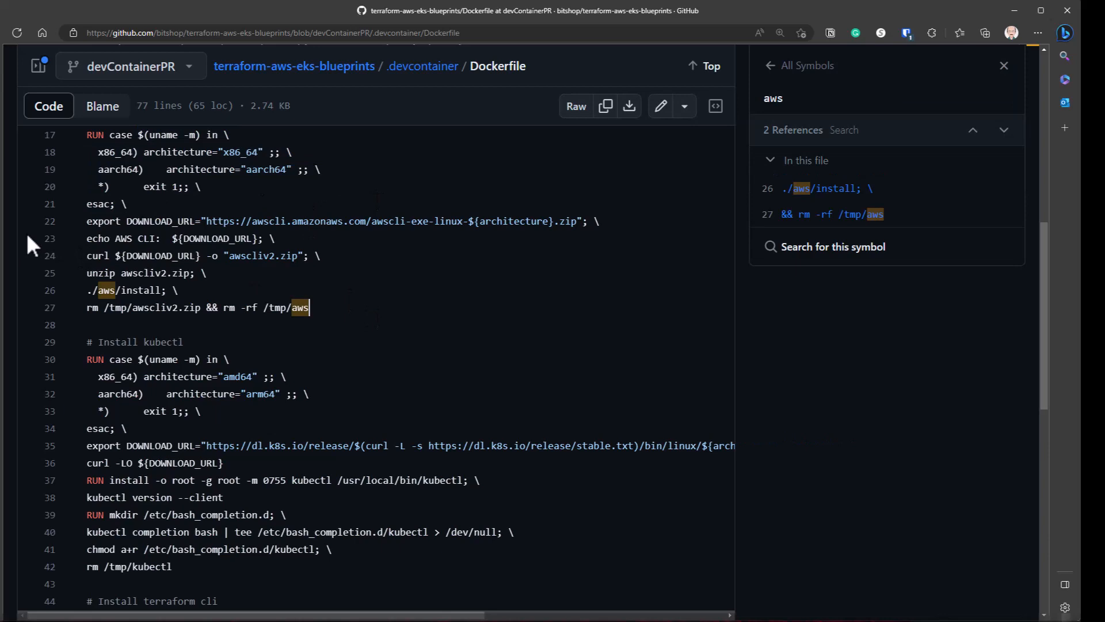
{"action": "scroll", "scroll_direction": "down", "scroll_amount": 3}
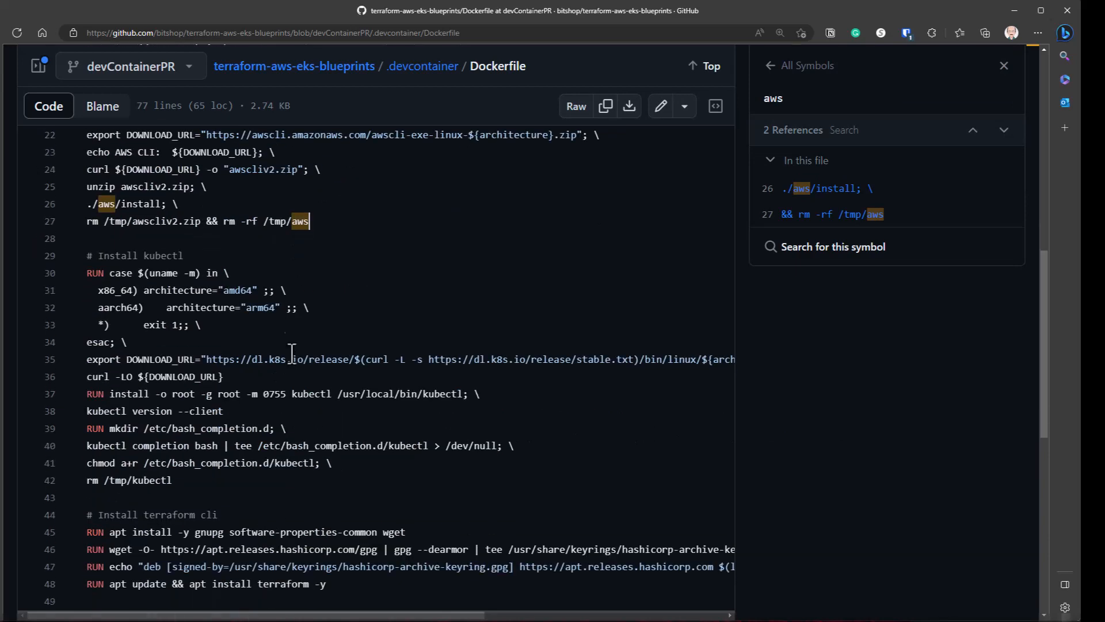
{"action": "scroll", "scroll_direction": "down", "scroll_amount": 3}
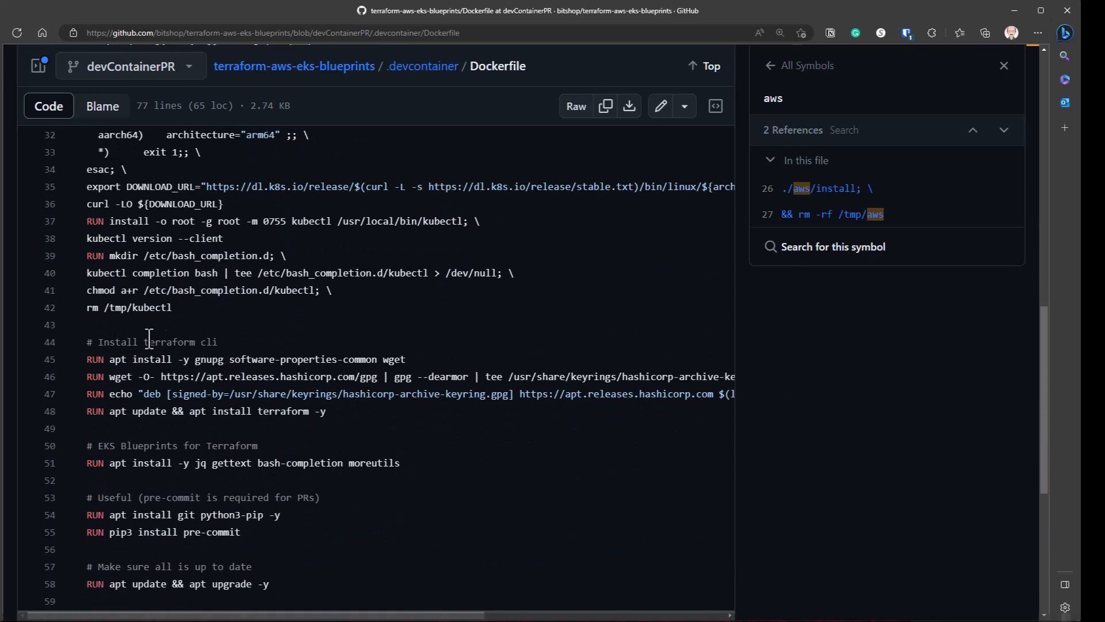
{"action": "scroll", "scroll_direction": "down", "scroll_amount": 3}
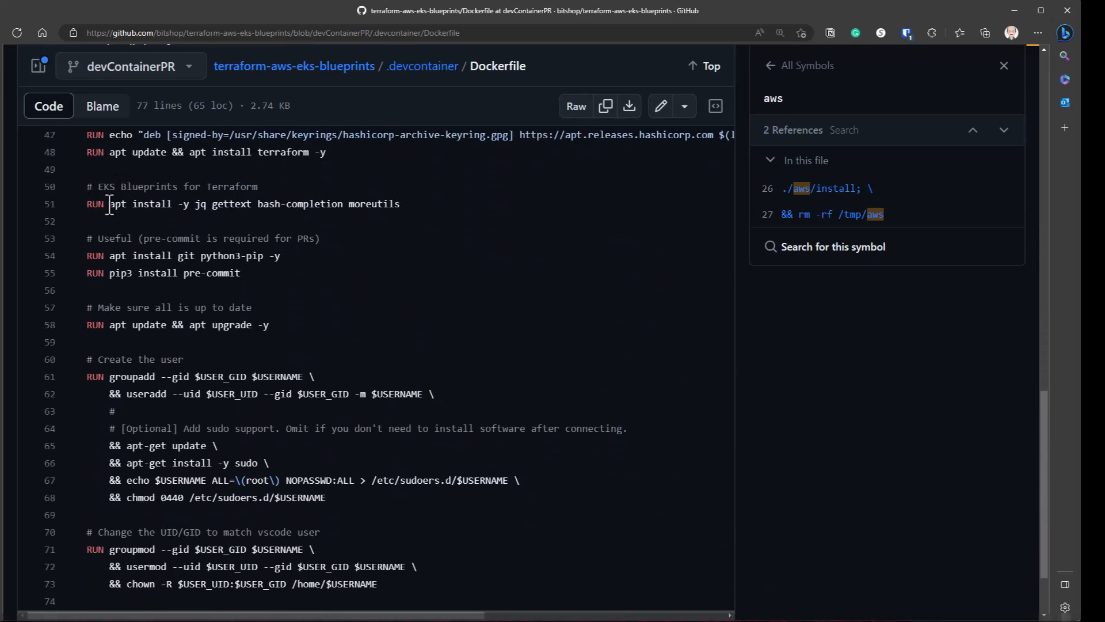
{"action": "double_click", "coordinate": [373, 203]}
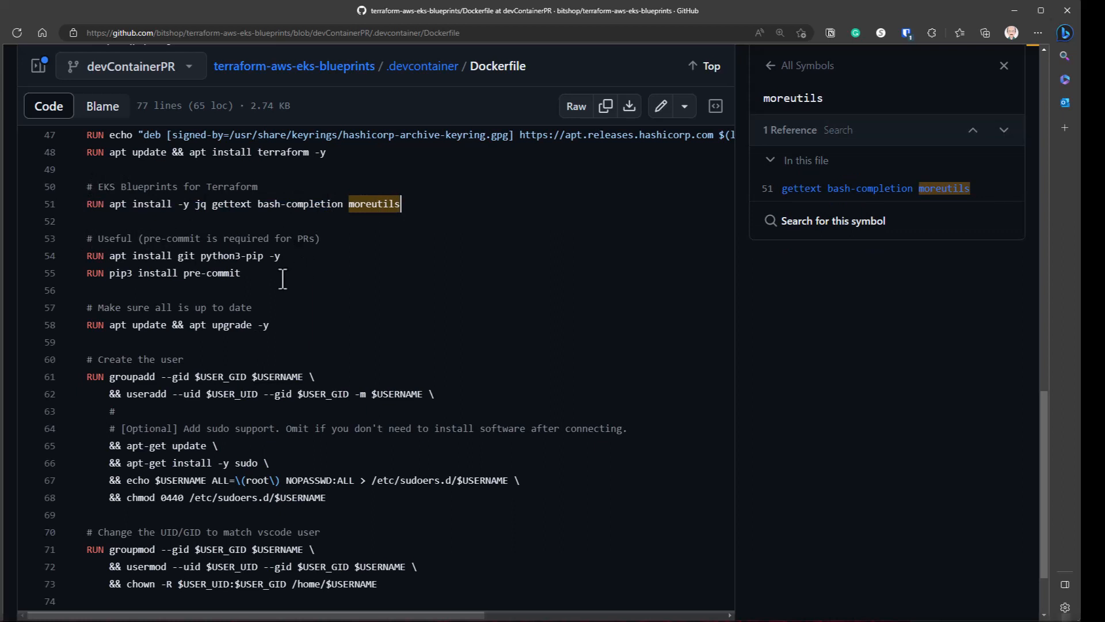
{"action": "mouse_move", "coordinate": [283, 278]}
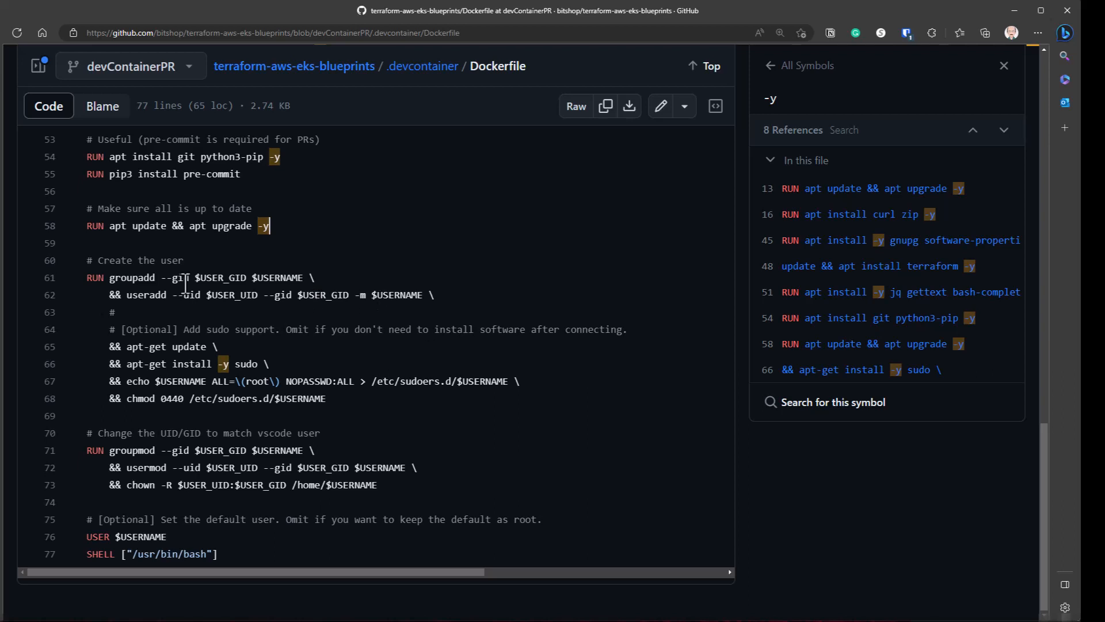
{"action": "mouse_move", "coordinate": [277, 450]}
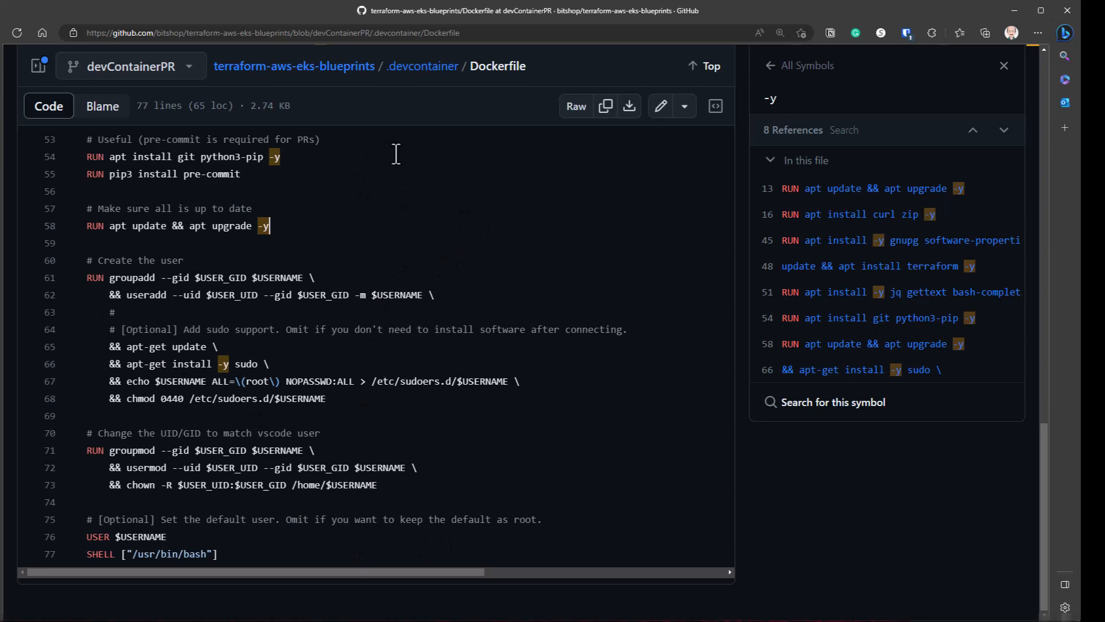
{"action": "mouse_move", "coordinate": [294, 66]}
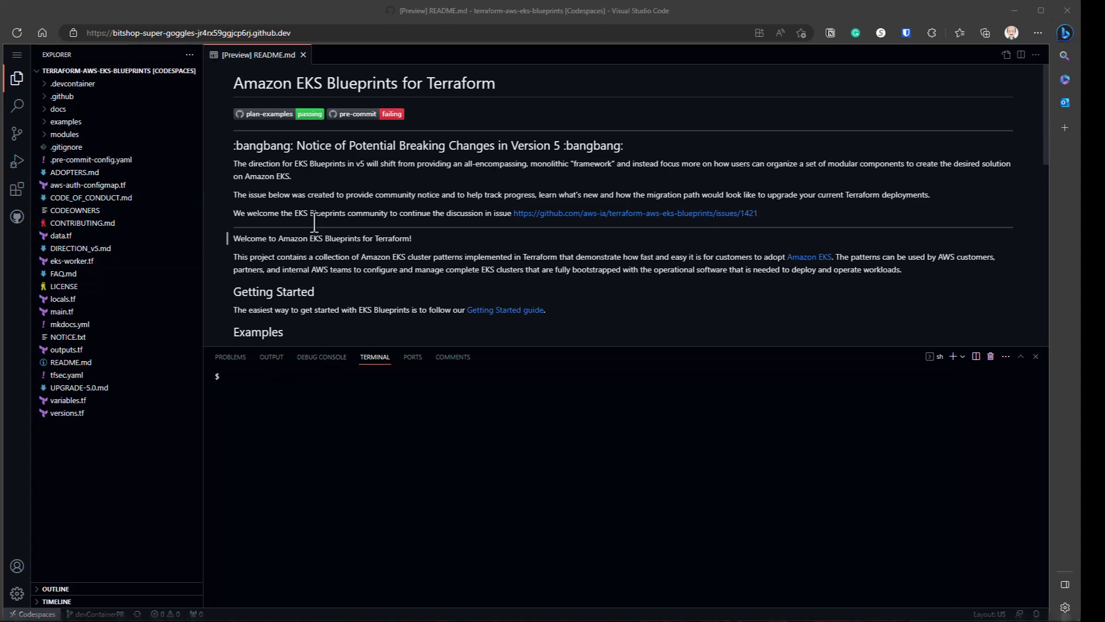
- Open a bash terminal and the examples/multi-tenancy-with-teams README.md
{"action": "scroll", "scroll_direction": "down", "scroll_amount": 3}
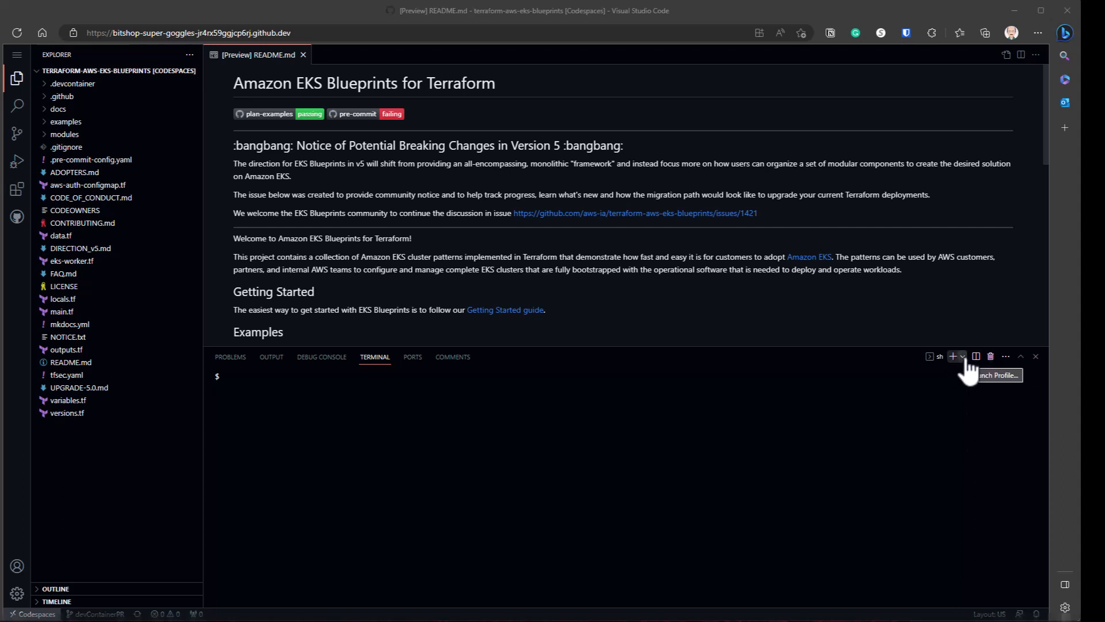
{"action": "left_click", "coordinate": [960, 356]}
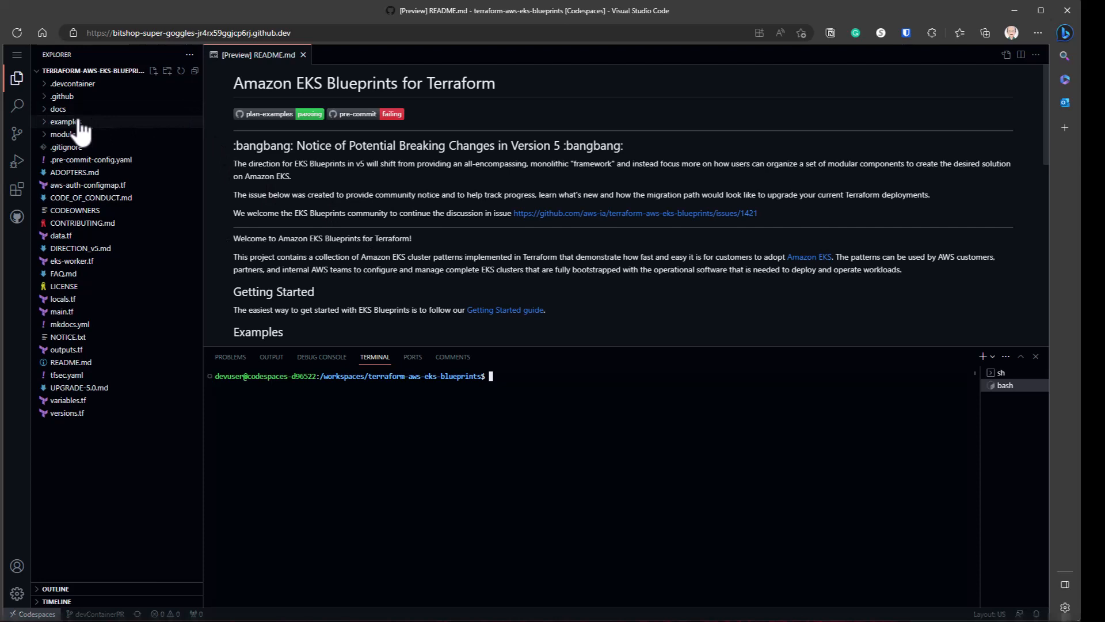
{"action": "left_click", "coordinate": [66, 121]}
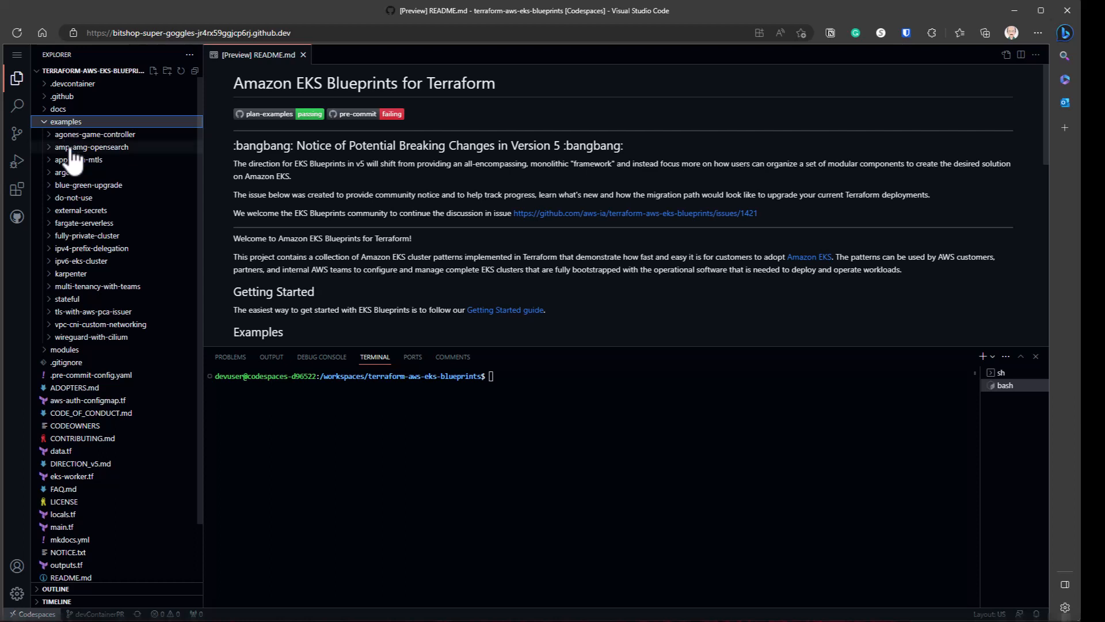
{"action": "left_click", "coordinate": [97, 286]}
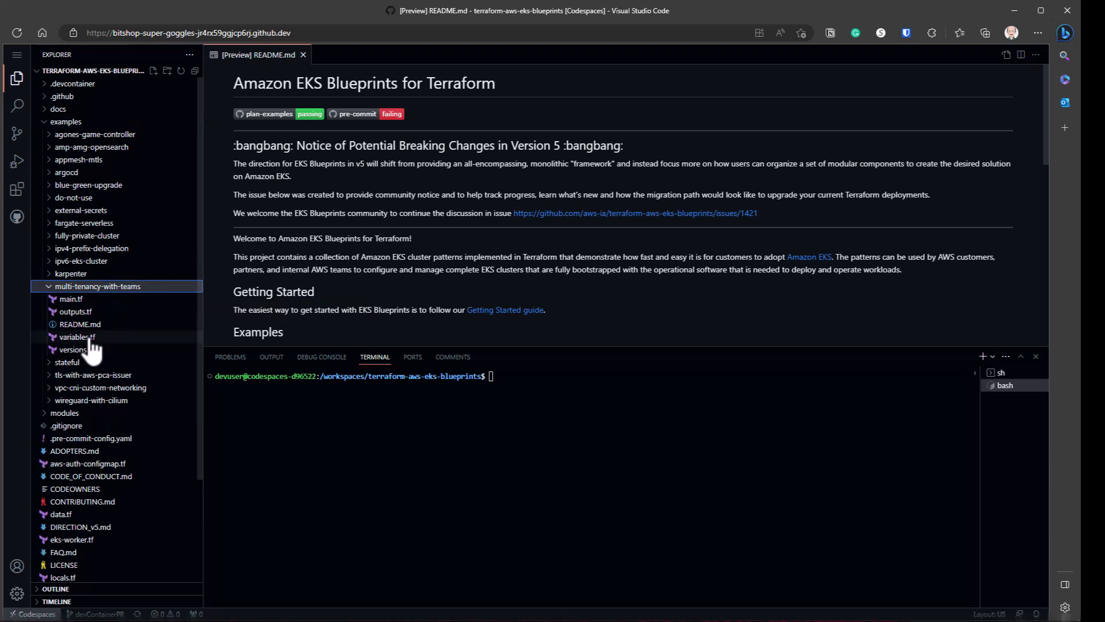
{"action": "double_click", "coordinate": [79, 324]}
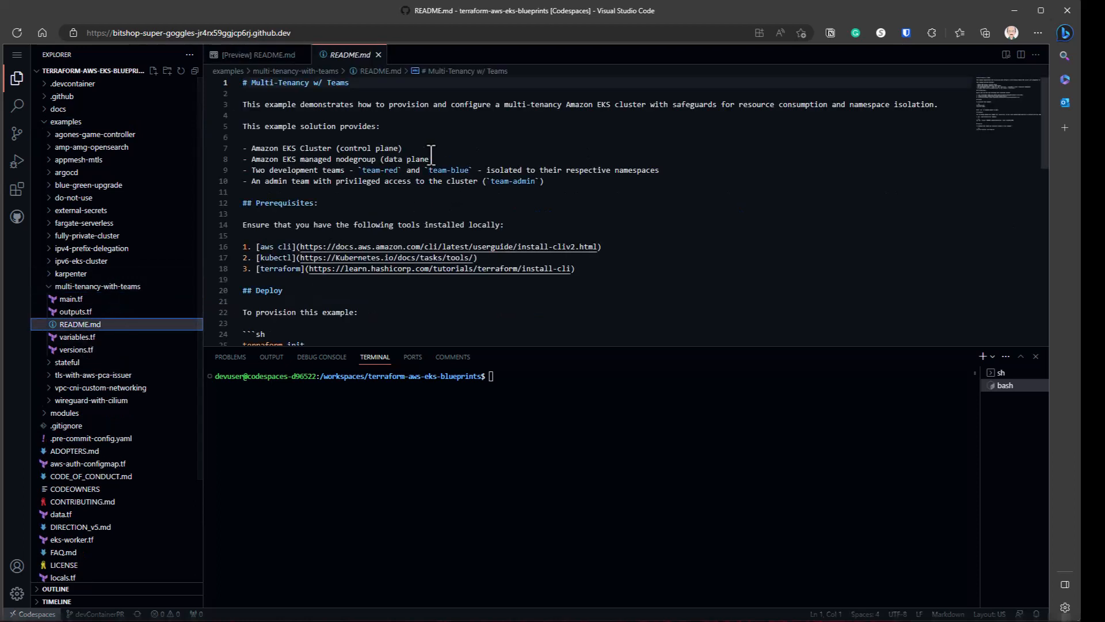
- Preview the README, then cd into the example and run terraform init
{"action": "right_click", "coordinate": [80, 323]}
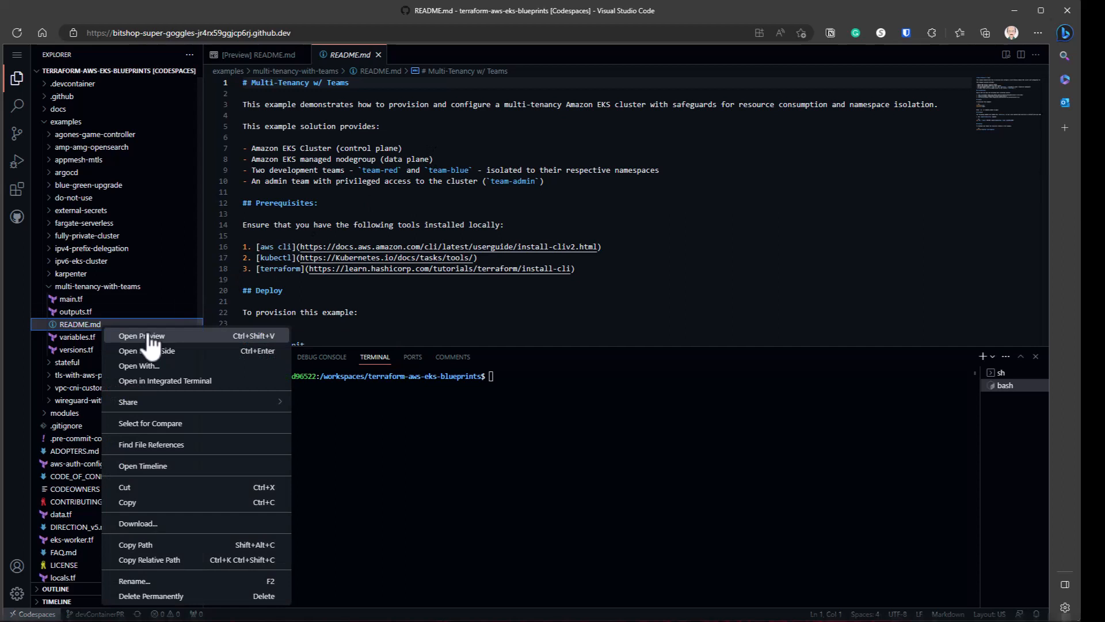
{"action": "left_click", "coordinate": [142, 336]}
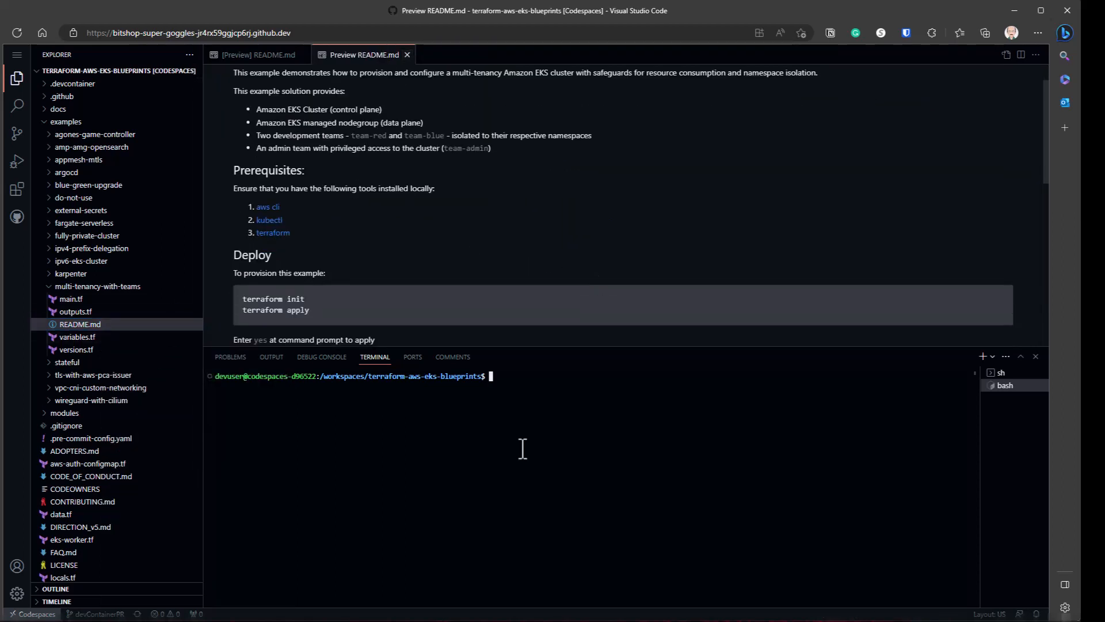
{"action": "type", "text": "cd examples/mul"}
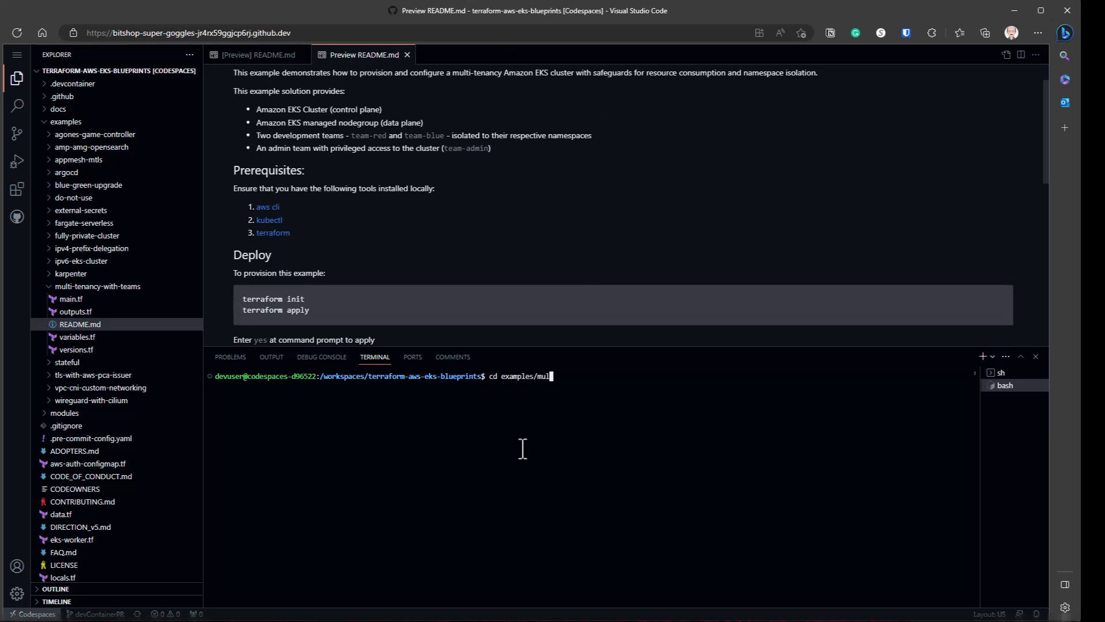
{"action": "type", "text": "terrafor"}
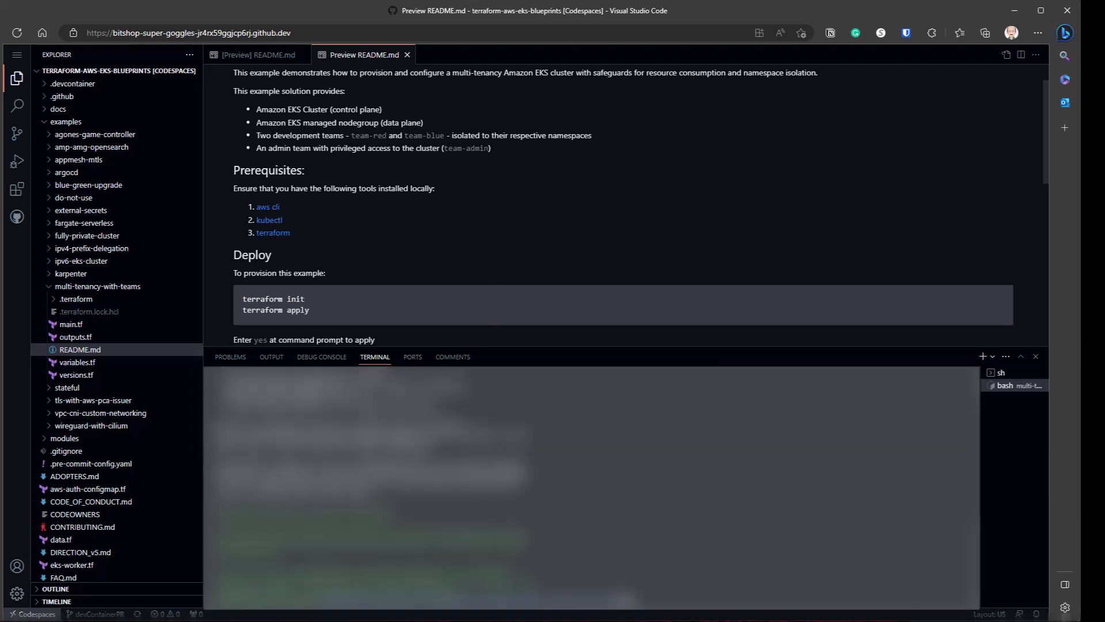
{"action": "mouse_move", "coordinate": [562, 402]}
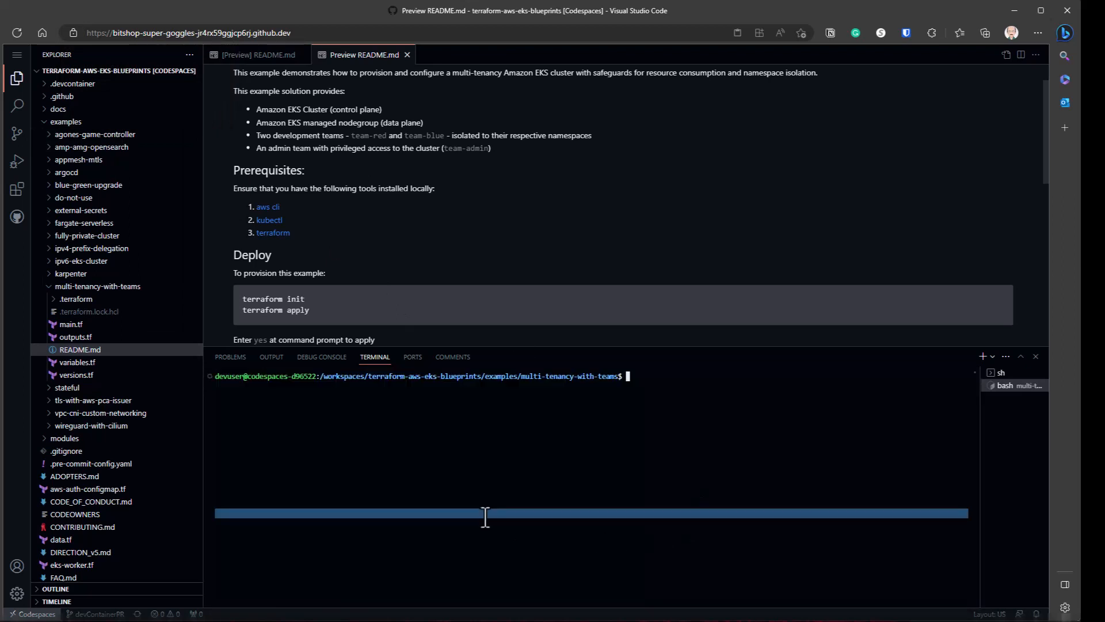
- Set region to us-east-1 in main.tf, run terraform apply and approve with yes
{"action": "type", "text": "terraform apply"}
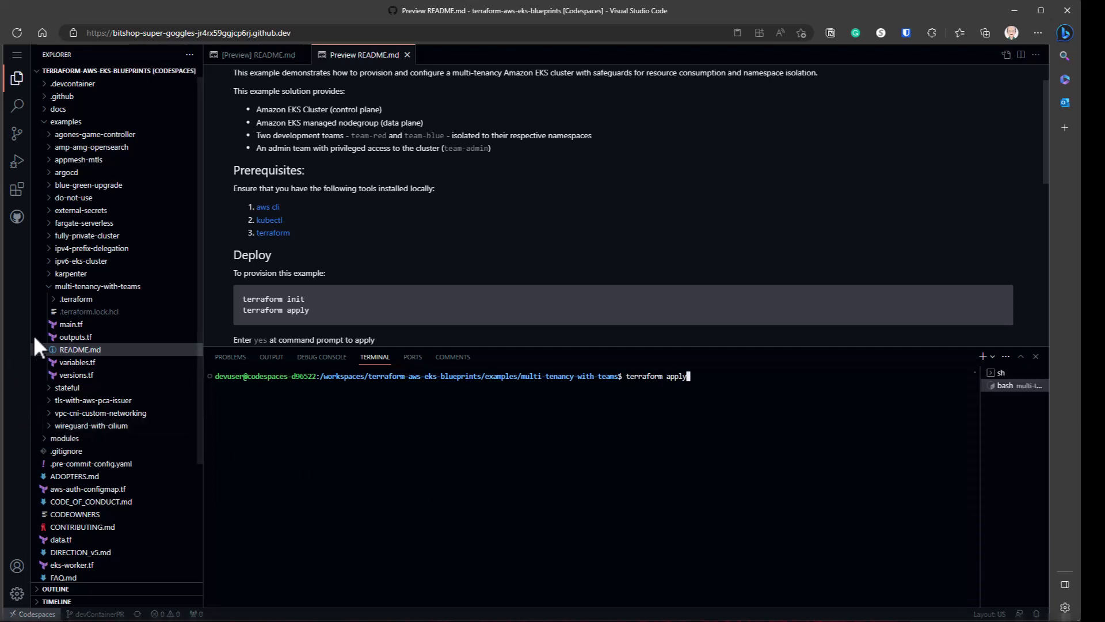
{"action": "left_click", "coordinate": [71, 323]}
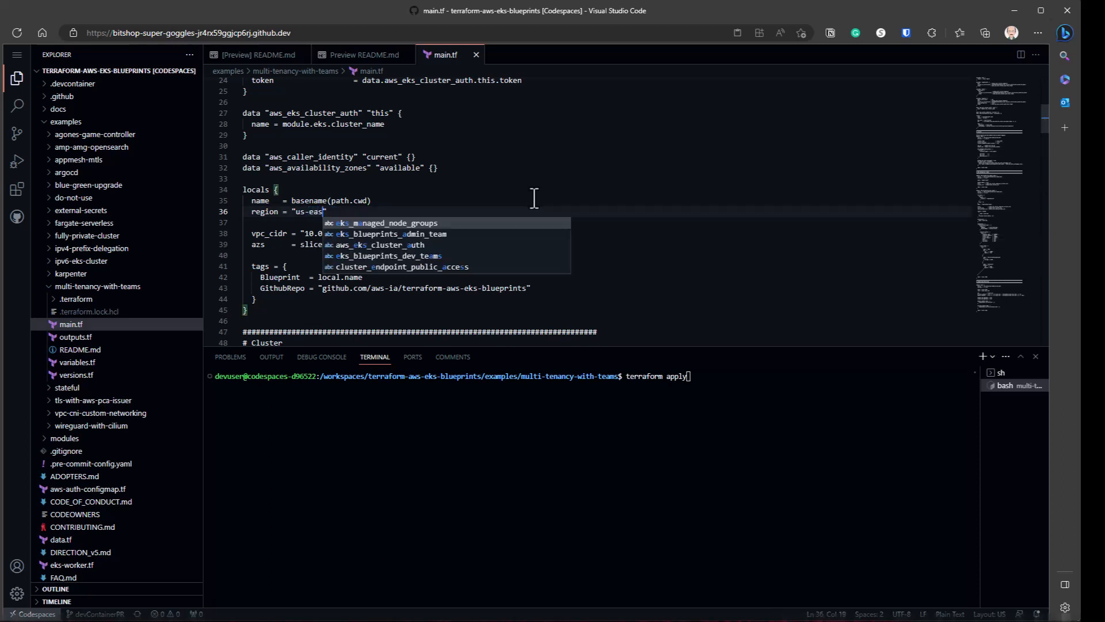
{"action": "key", "text": "Ctrl+f"}
{"action": "type", "text": "t-1"}
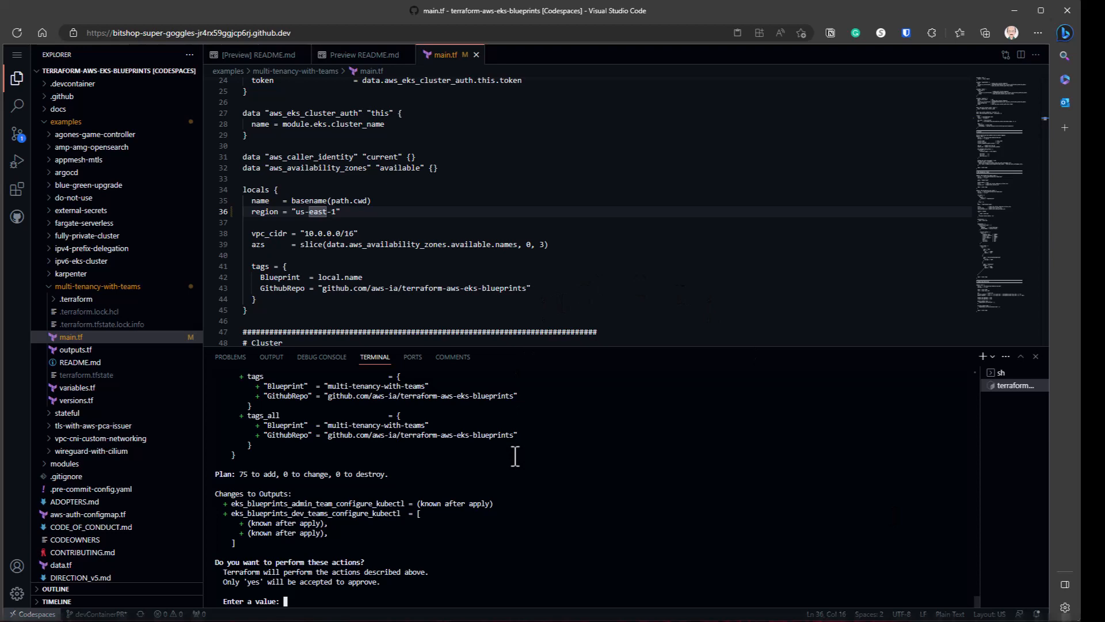
{"action": "type", "text": "yes"}
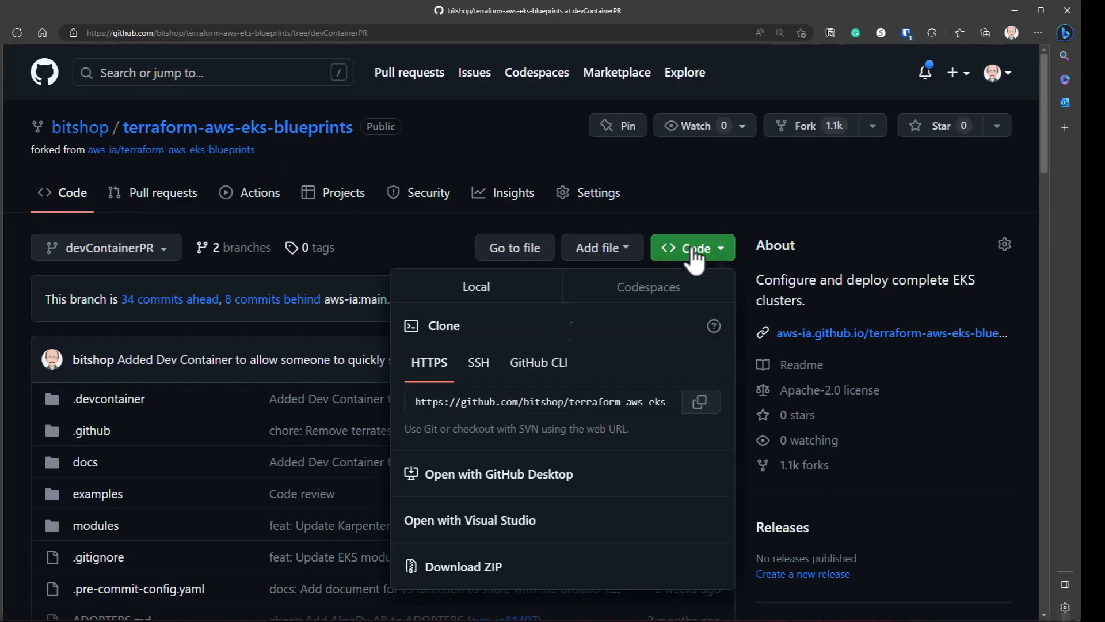
- Show the super goggles codespace's open-in options, such as JetBrains Gateway and JupyterLab
{"action": "left_click", "coordinate": [647, 286]}
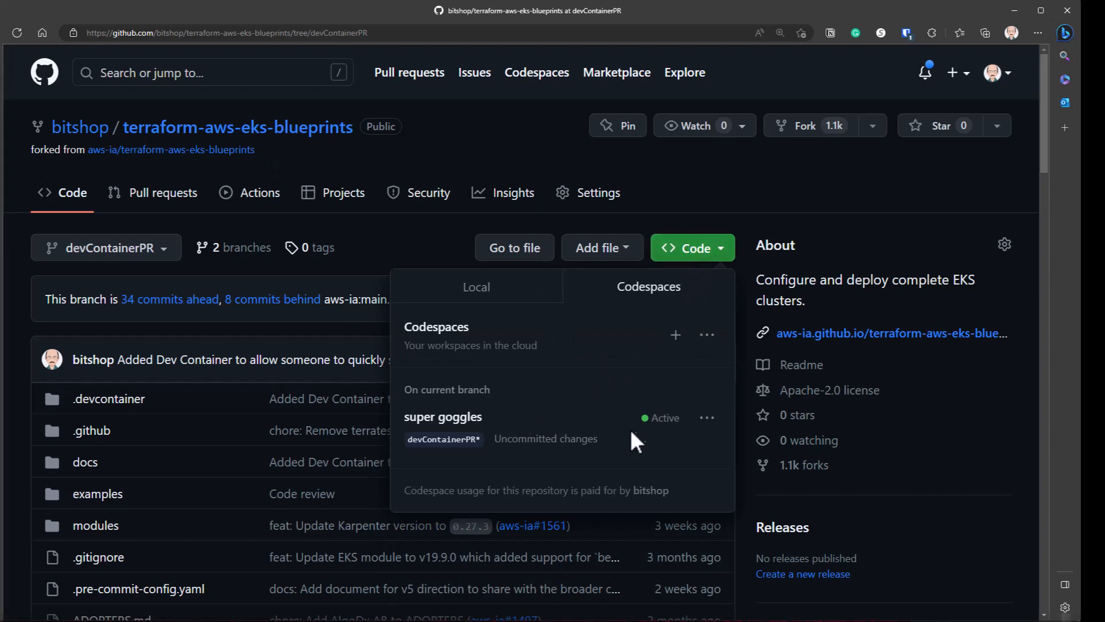
{"action": "left_click", "coordinate": [706, 417]}
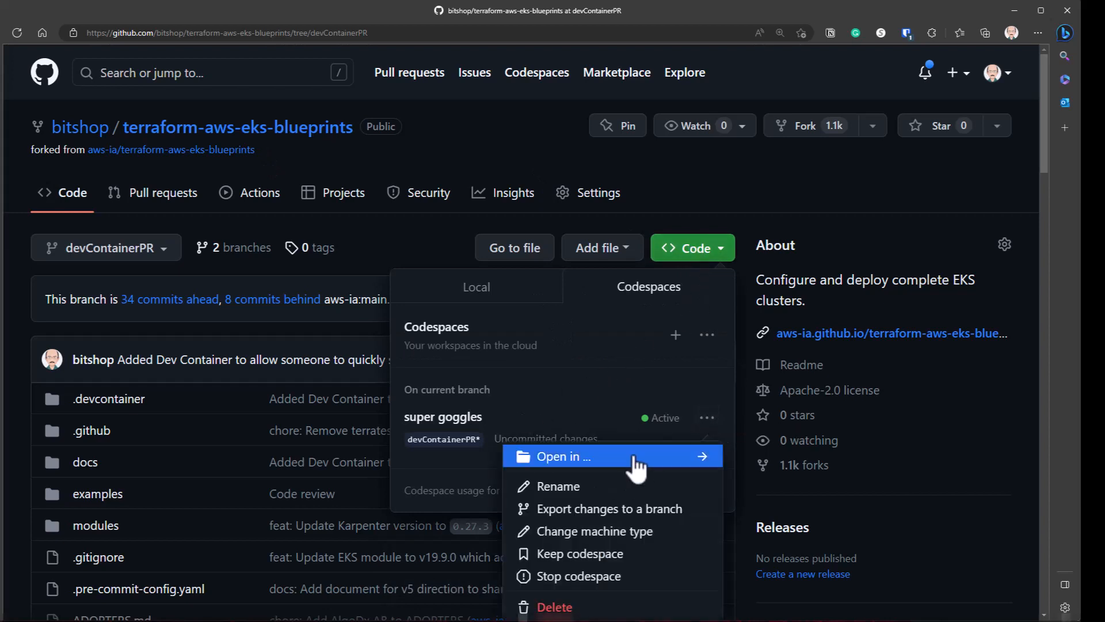
{"action": "left_click", "coordinate": [561, 456]}
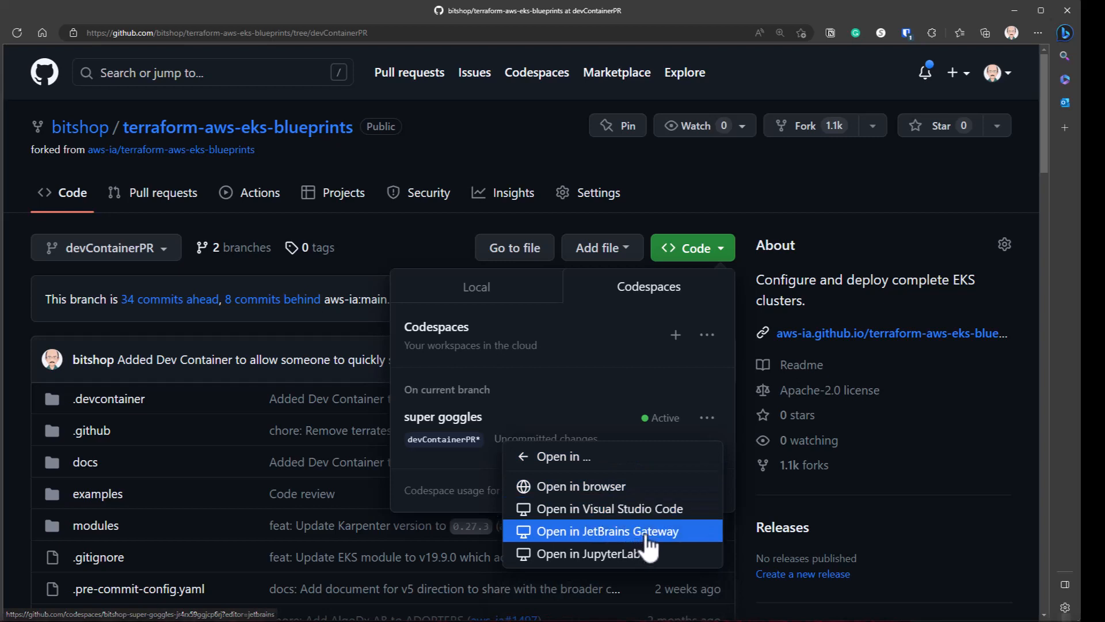
{"action": "mouse_move", "coordinate": [589, 564]}
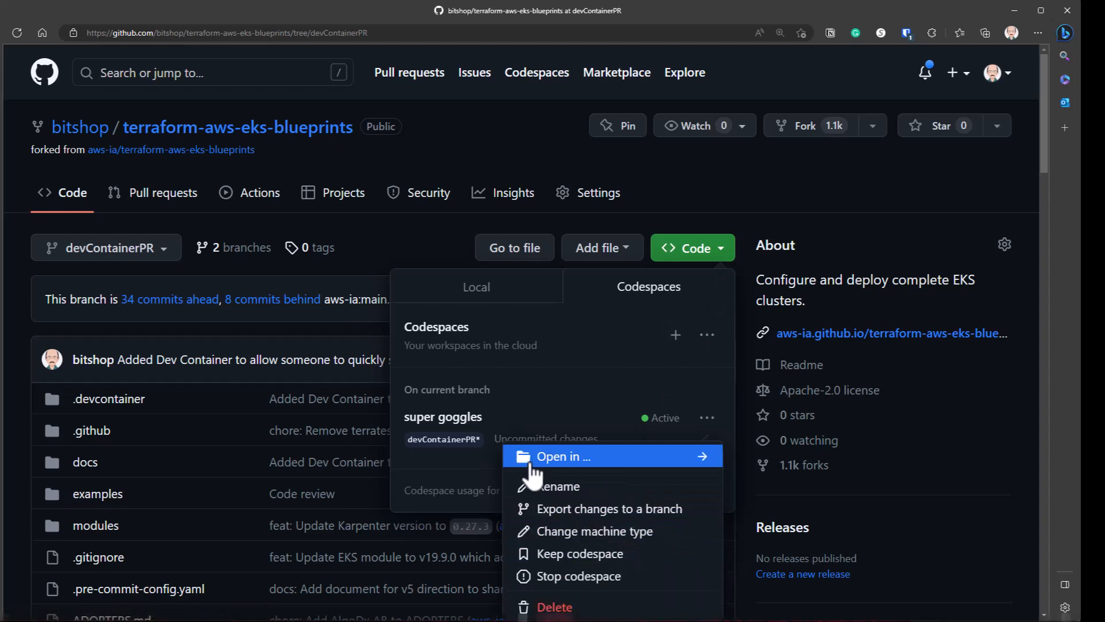
{"action": "mouse_move", "coordinate": [647, 530]}
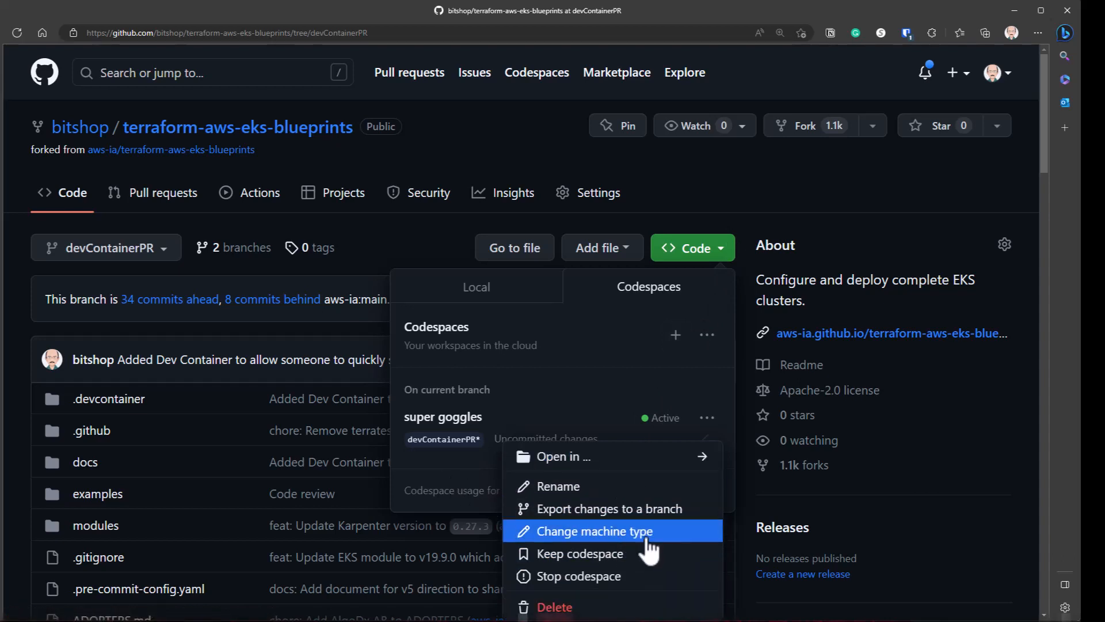
{"action": "mouse_move", "coordinate": [580, 553]}
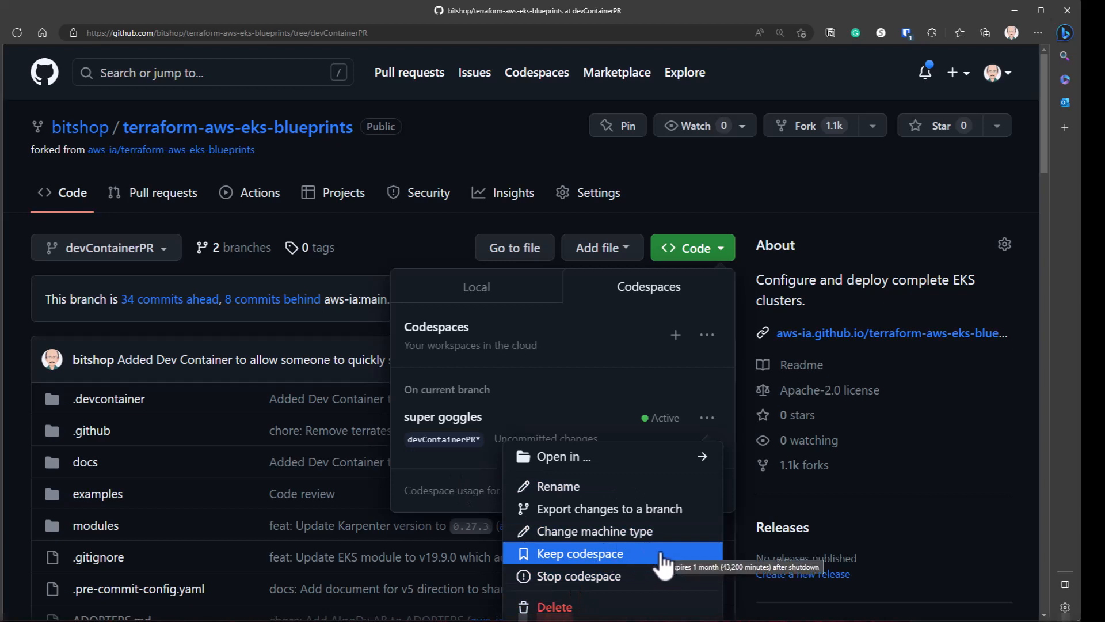
{"action": "mouse_move", "coordinate": [609, 530]}
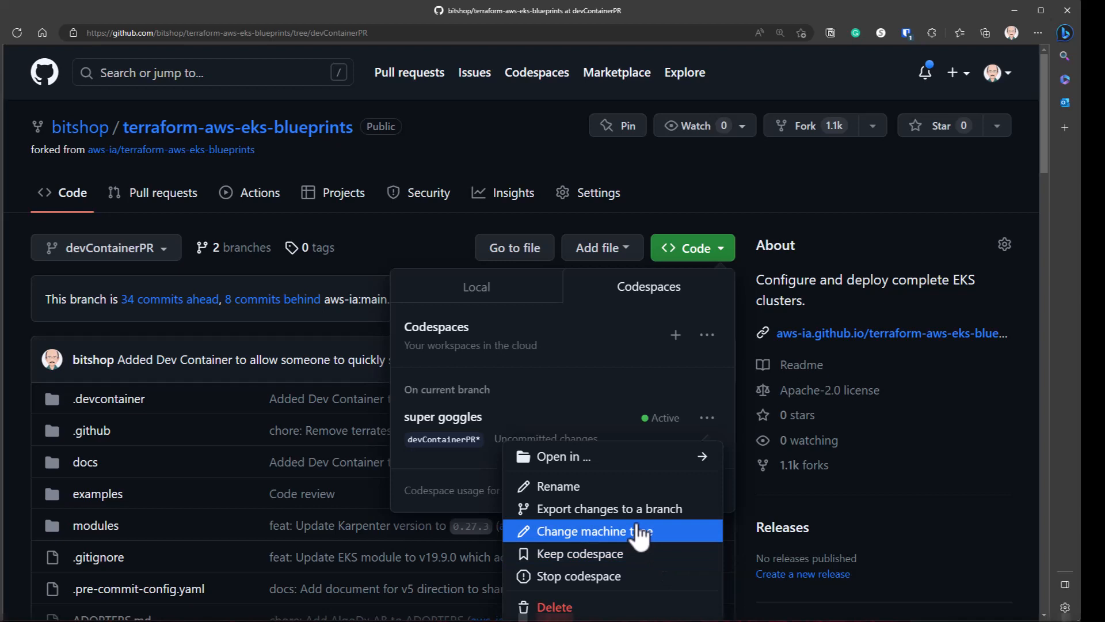
{"action": "mouse_move", "coordinate": [774, 238]}
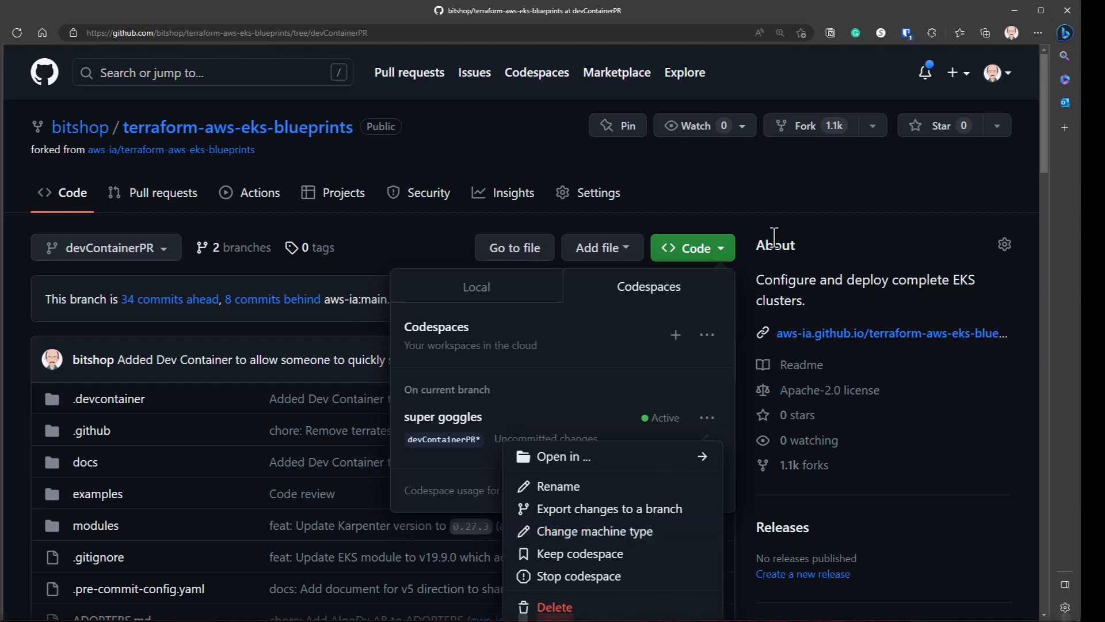
{"action": "mouse_move", "coordinate": [801, 187]}
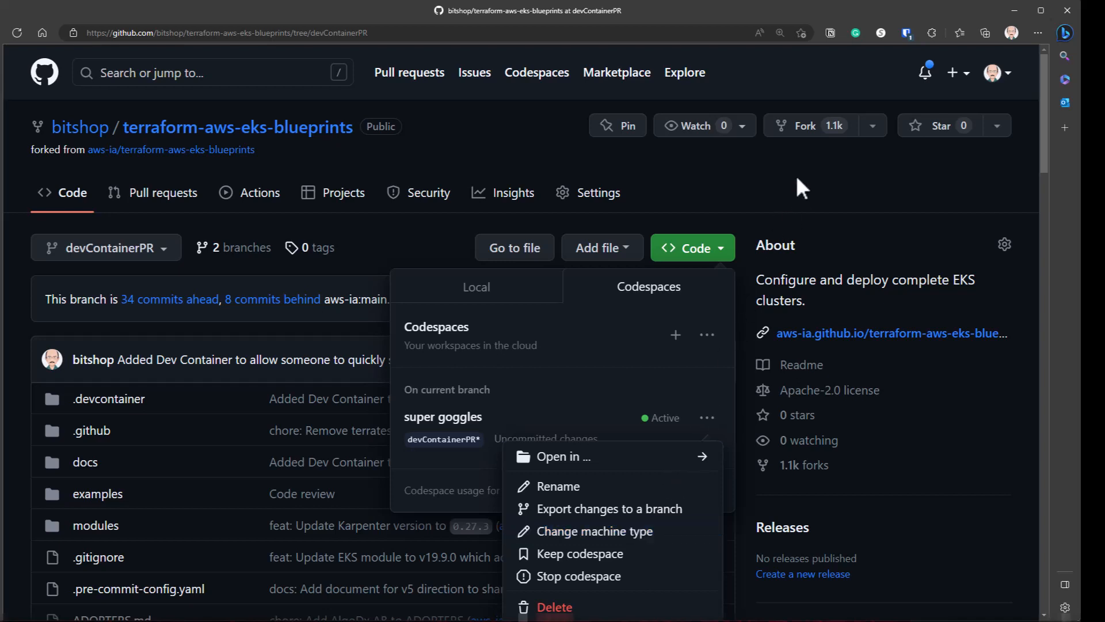
- Dismiss the Code dropdown's codespace menu
{"action": "left_click", "coordinate": [692, 248]}
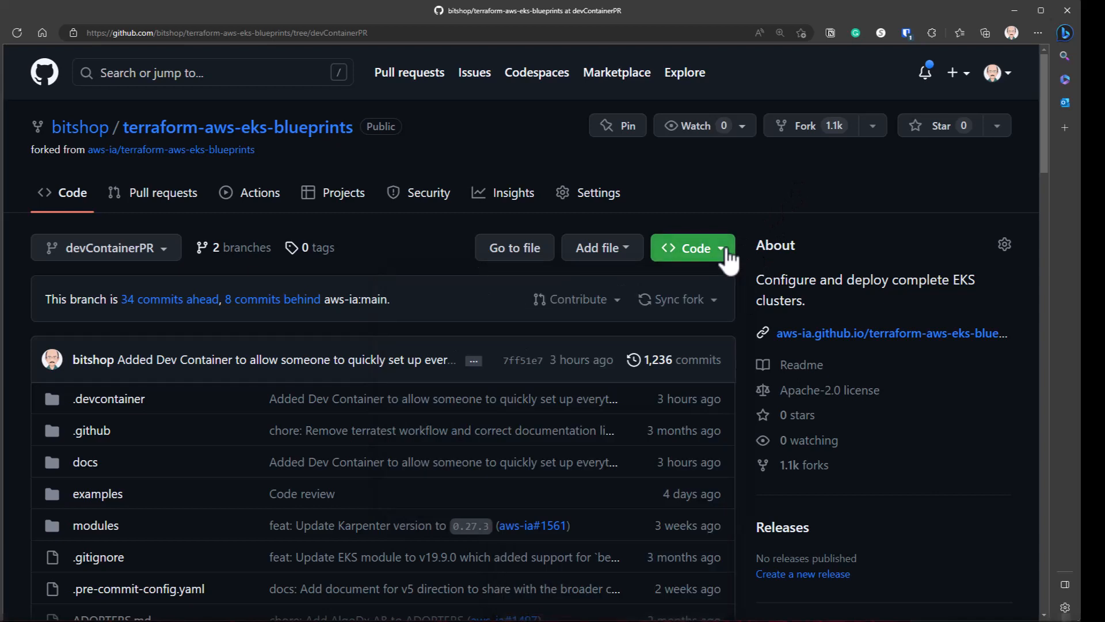
{"action": "mouse_move", "coordinate": [791, 204]}
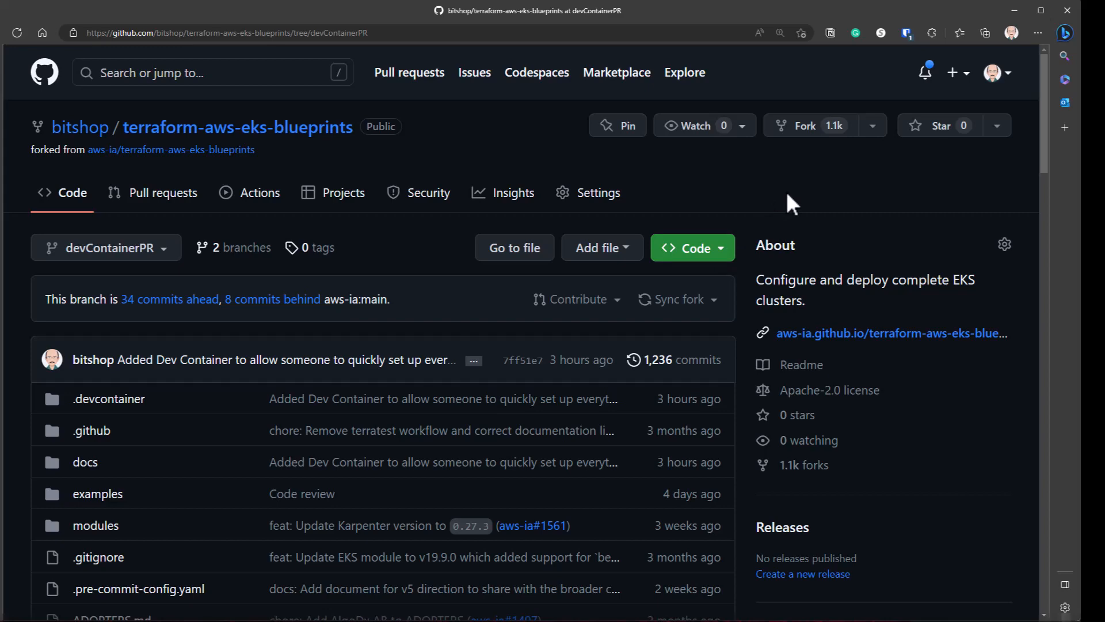
{"action": "mouse_move", "coordinate": [727, 236]}
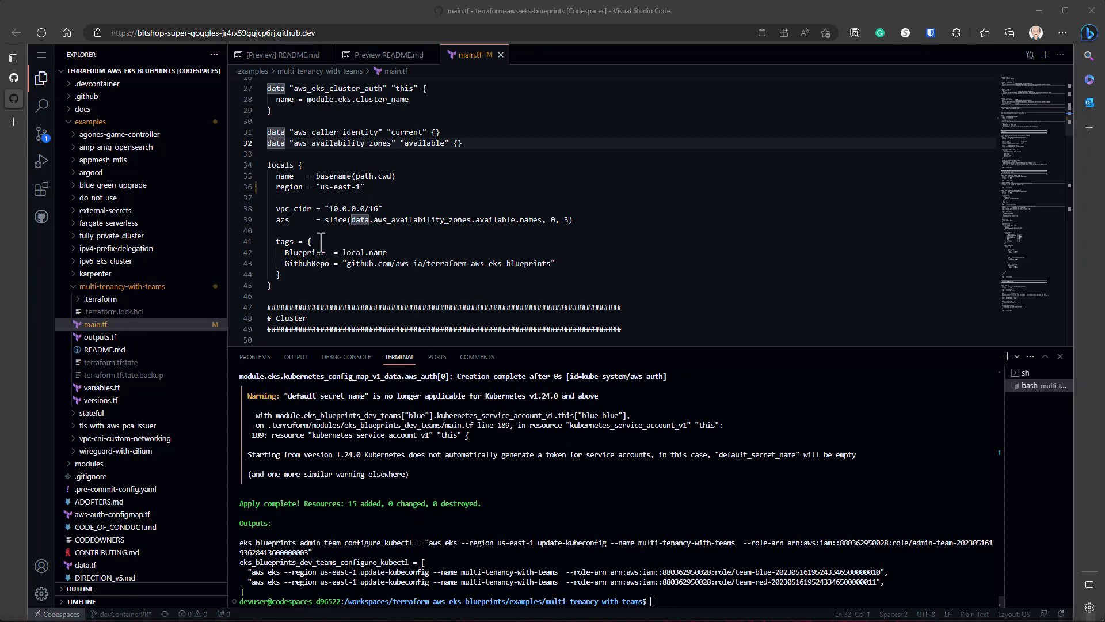
- Collapse and re-expand the examples folder in the Explorer
{"action": "left_click", "coordinate": [91, 121]}
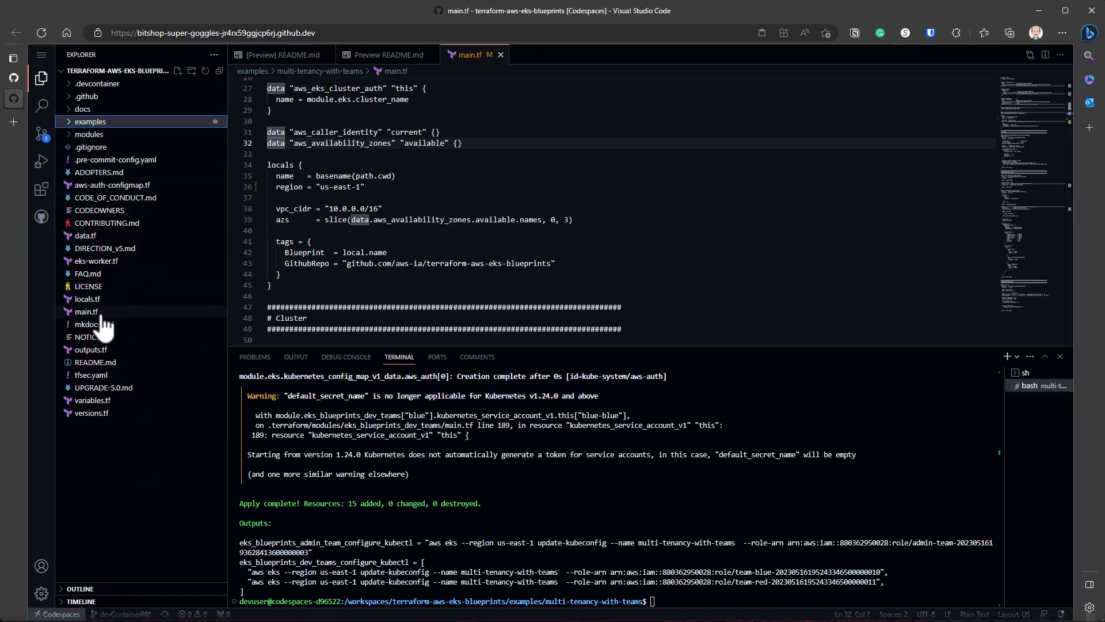
{"action": "mouse_move", "coordinate": [76, 403]}
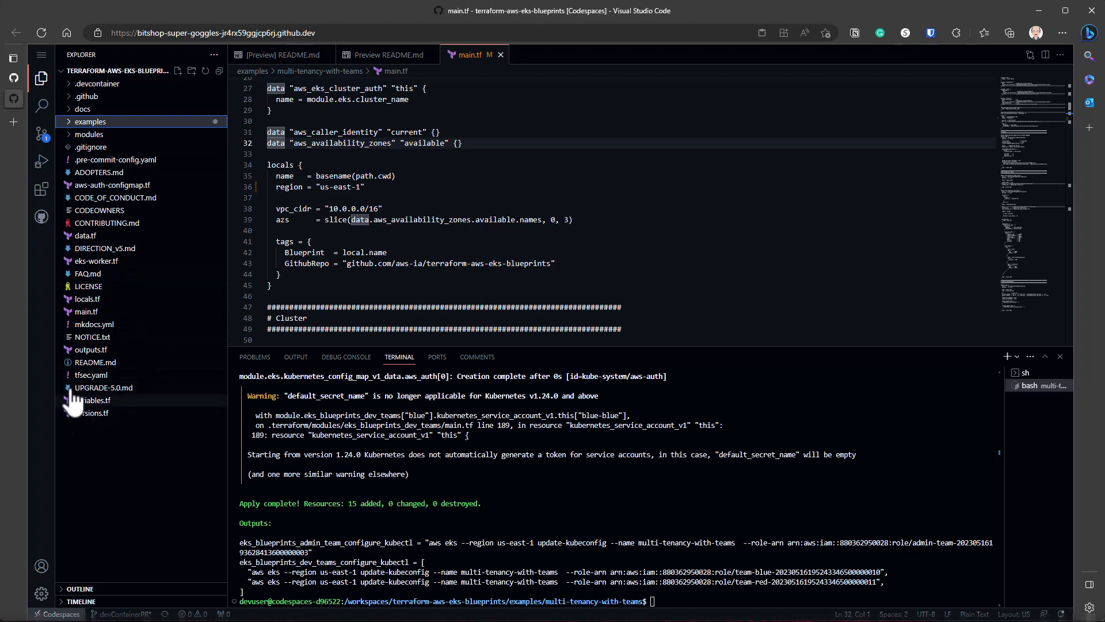
{"action": "left_click", "coordinate": [91, 121]}
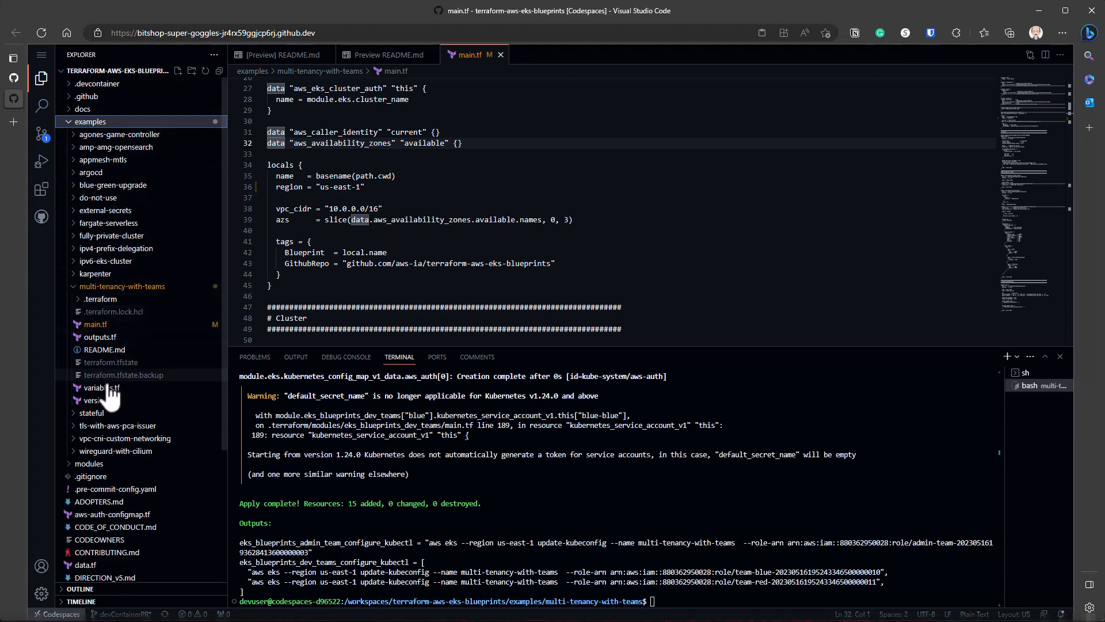
{"action": "mouse_move", "coordinate": [110, 361]}
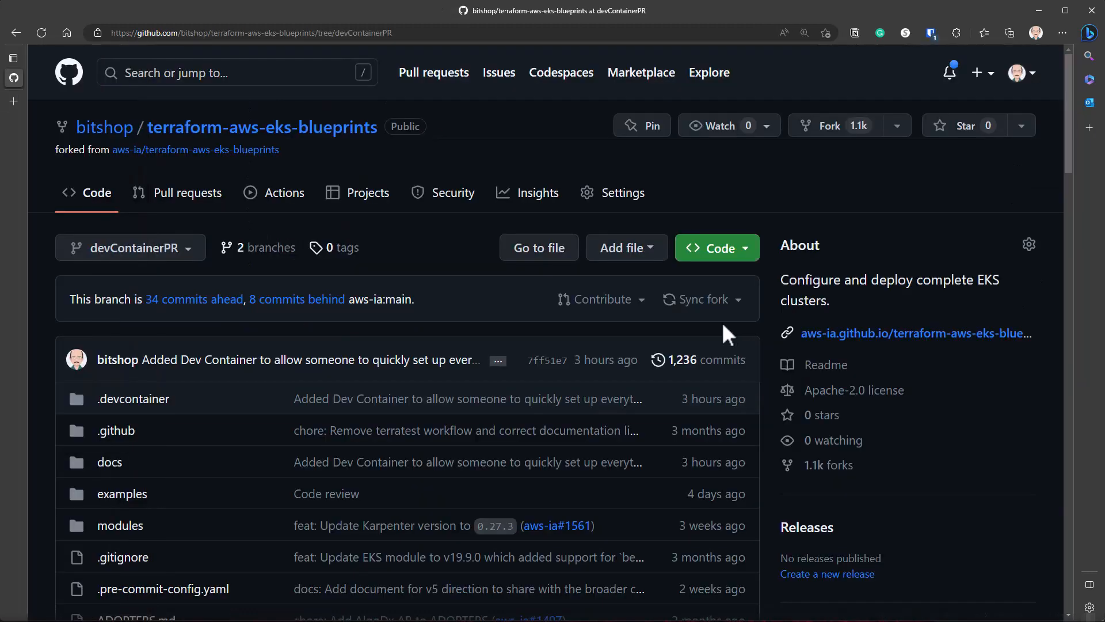
- Choose Stop codespace from the super goggles codespace's '…' menu
{"action": "left_click", "coordinate": [715, 247]}
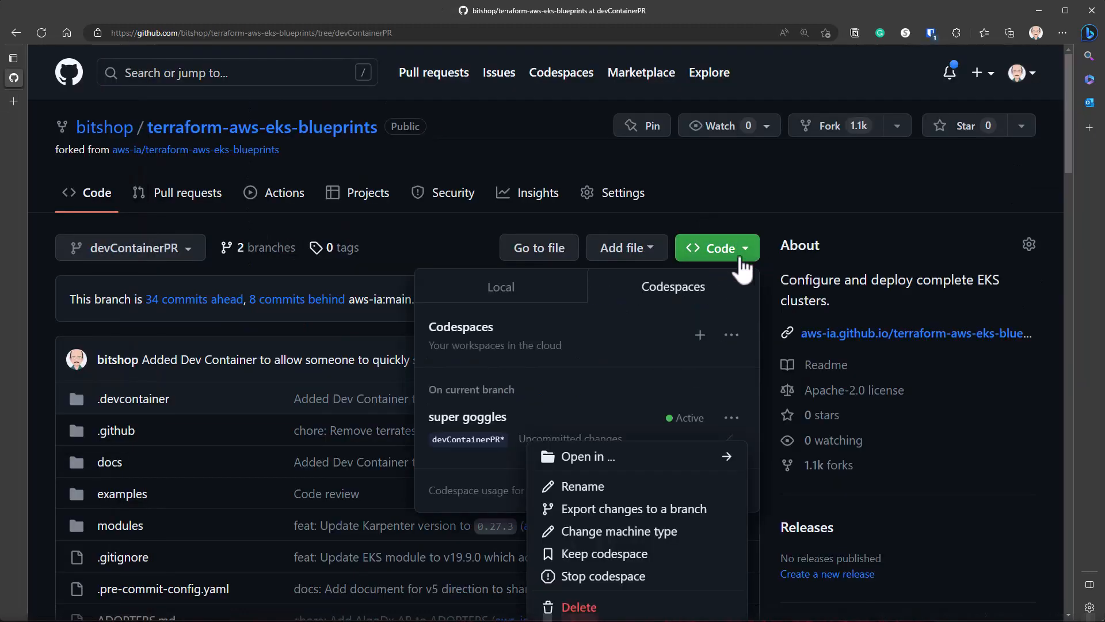
{"action": "mouse_move", "coordinate": [617, 576]}
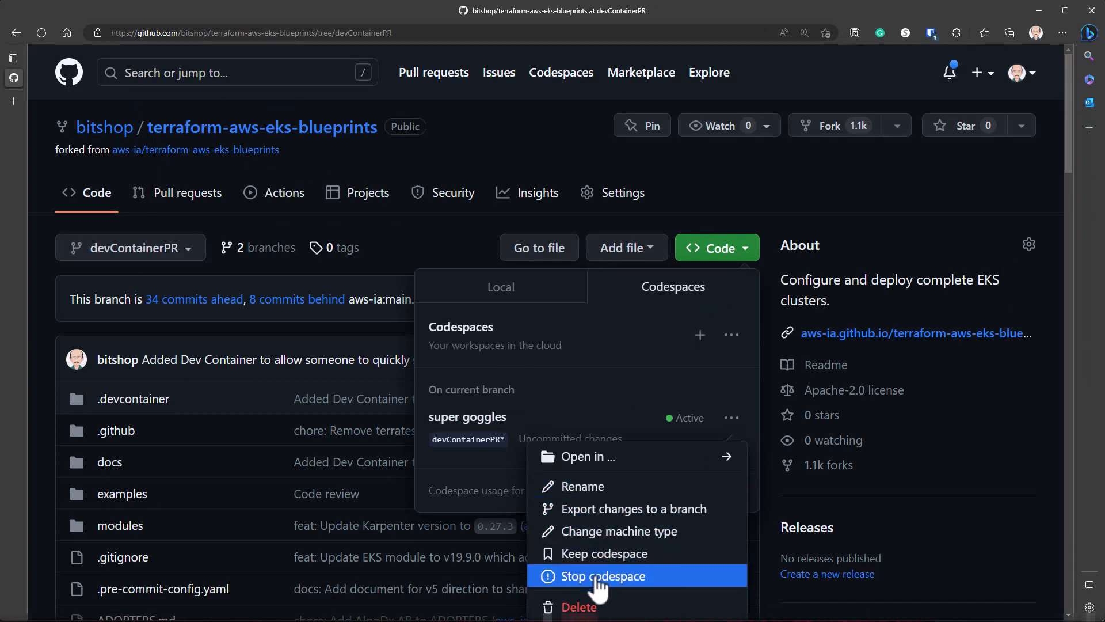
{"action": "mouse_move", "coordinate": [587, 607]}
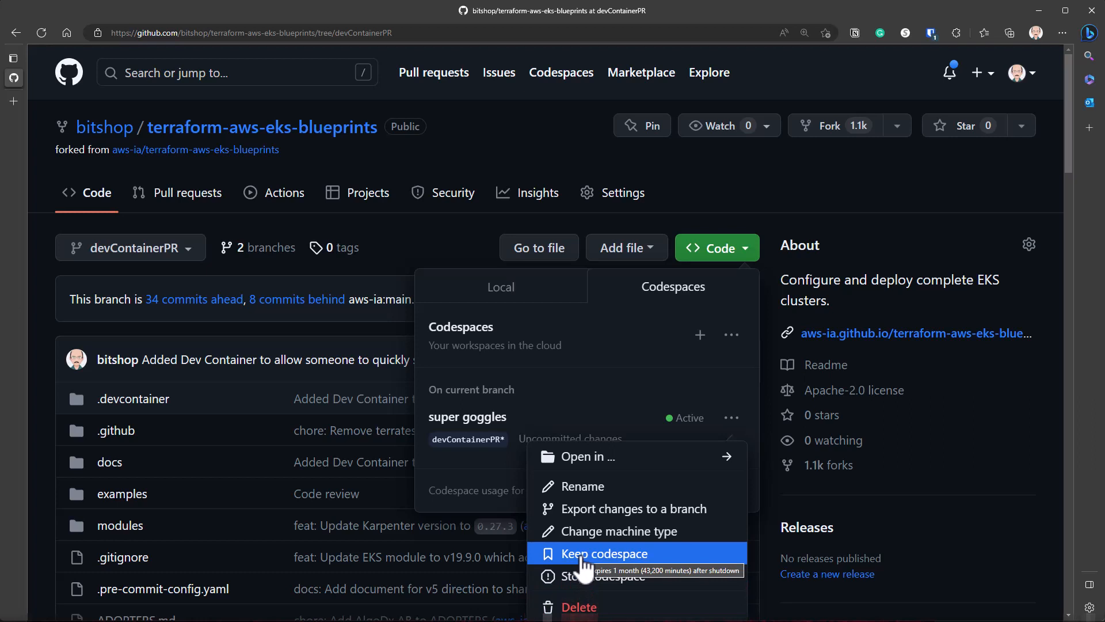
{"action": "mouse_move", "coordinate": [599, 575]}
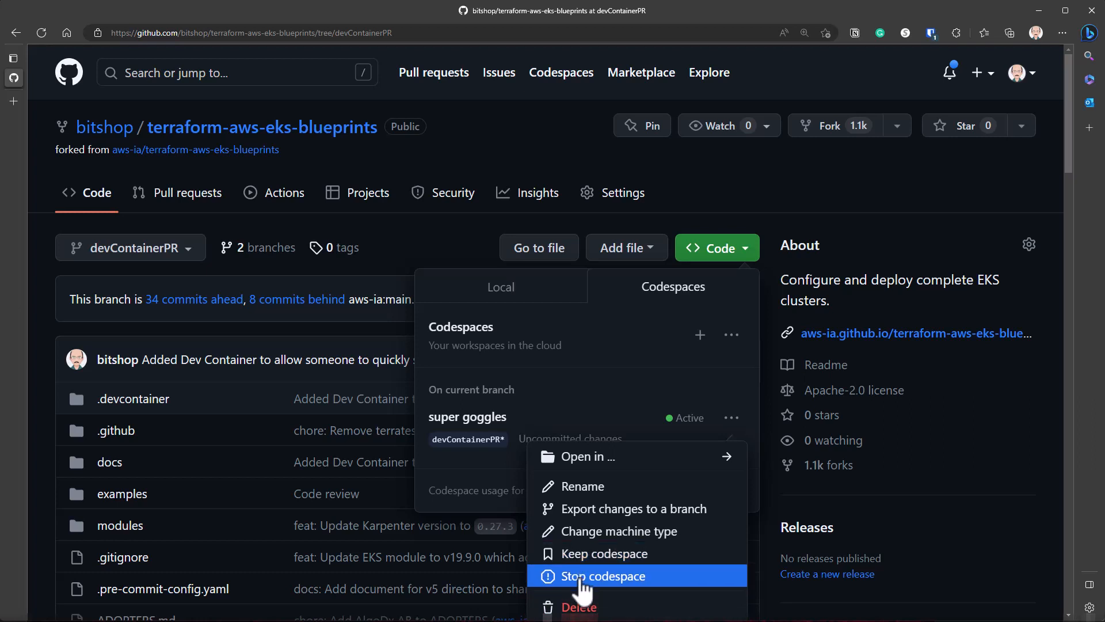
{"action": "left_click", "coordinate": [603, 575]}
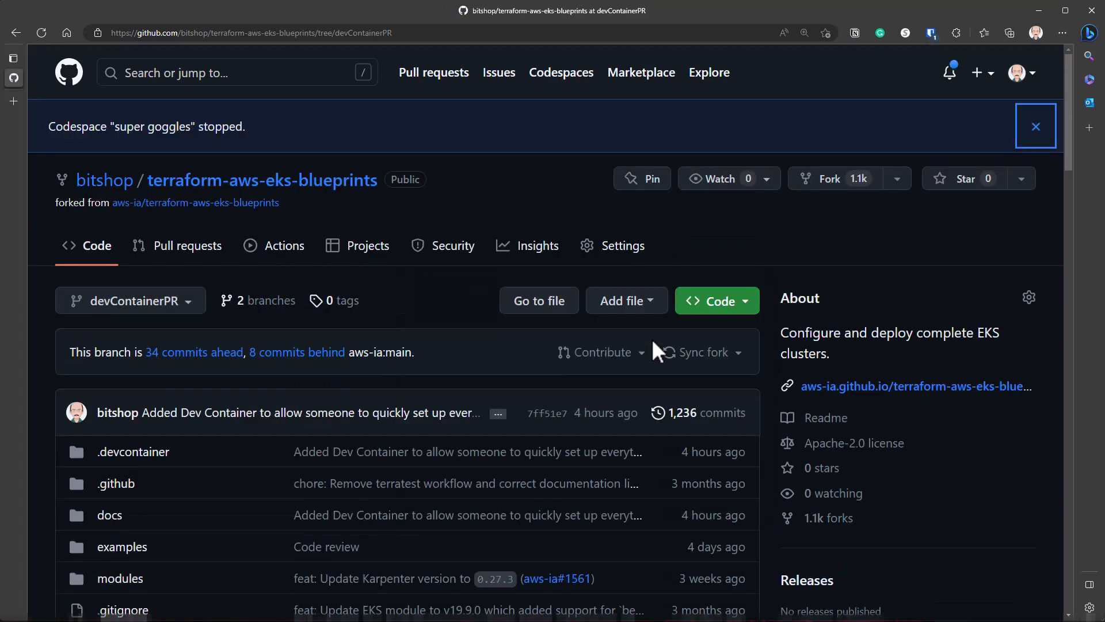
{"action": "scroll", "scroll_direction": "down", "scroll_amount": 3}
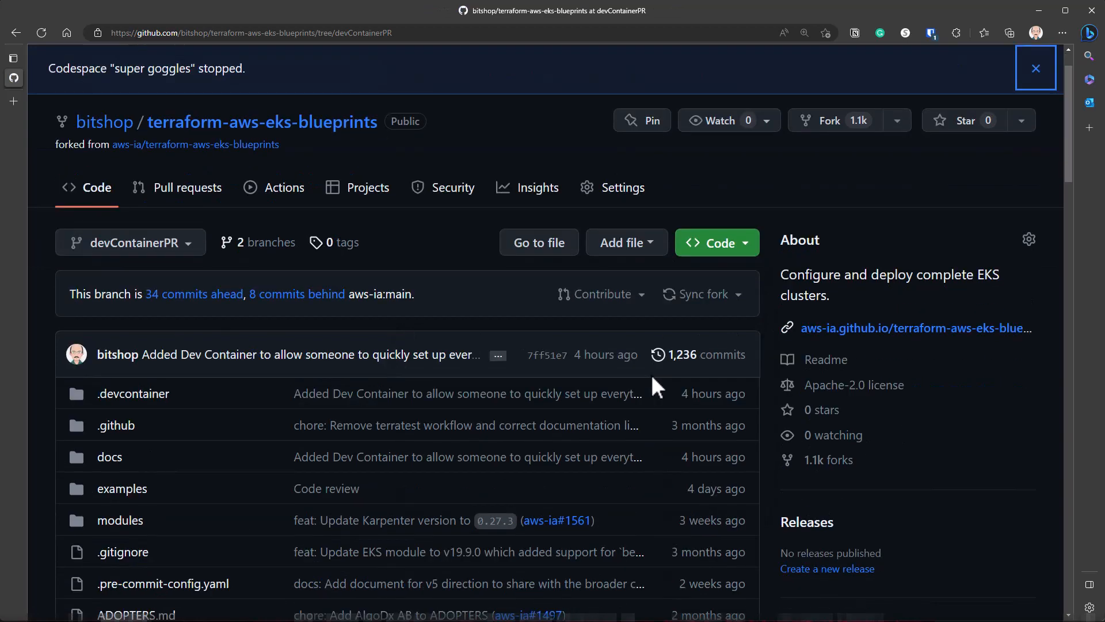
{"action": "left_click", "coordinate": [1035, 68]}
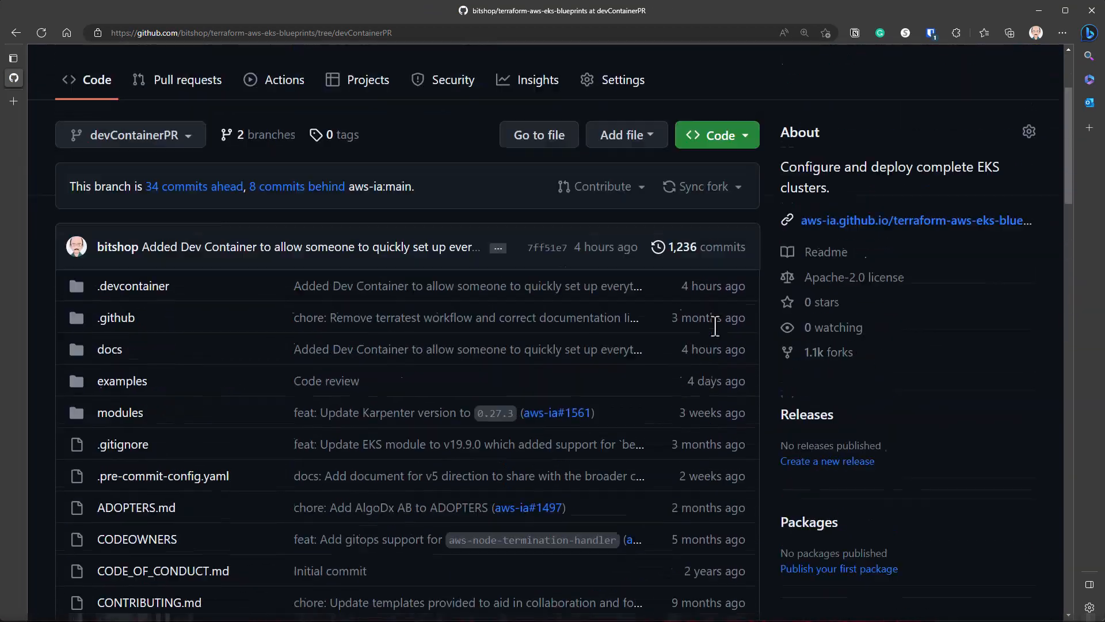
{"action": "left_click", "coordinate": [715, 135]}
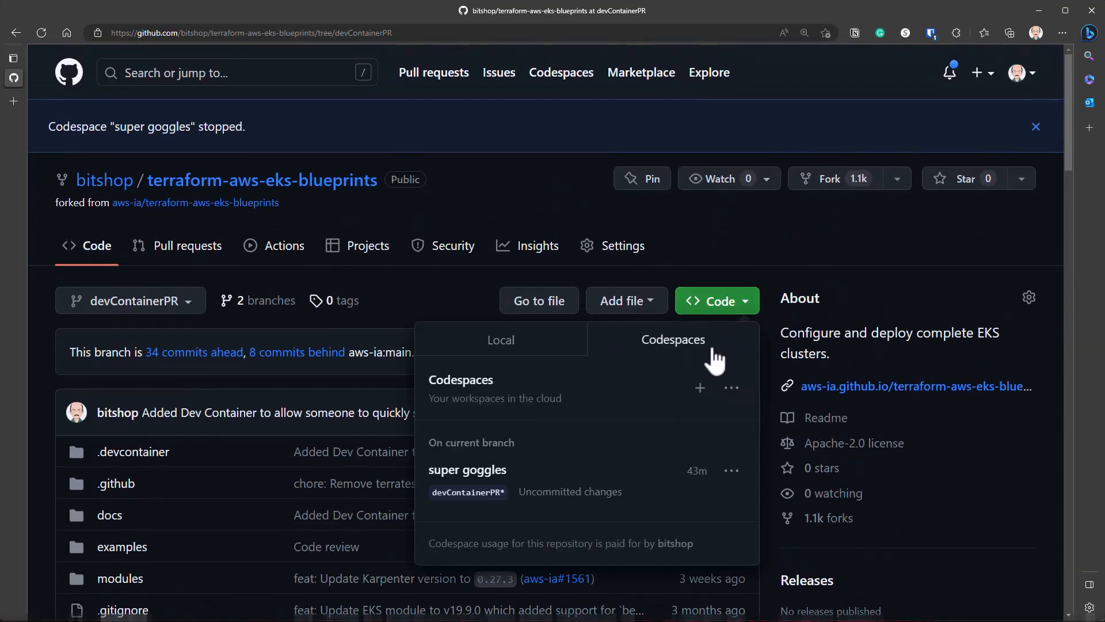
{"action": "left_click", "coordinate": [731, 470]}
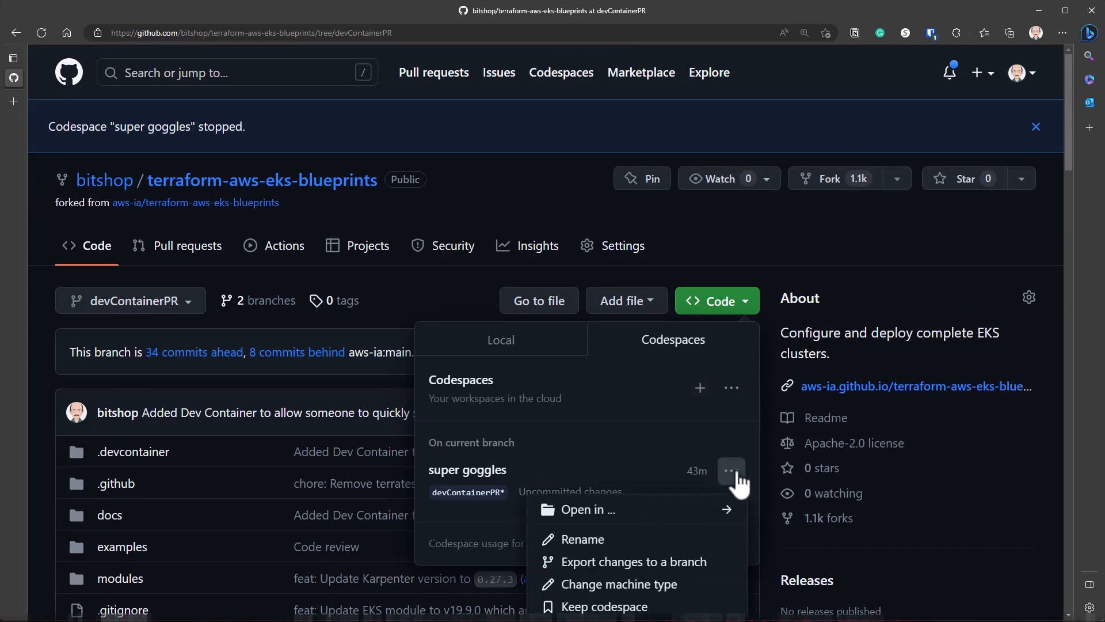
{"action": "left_click", "coordinate": [731, 471]}
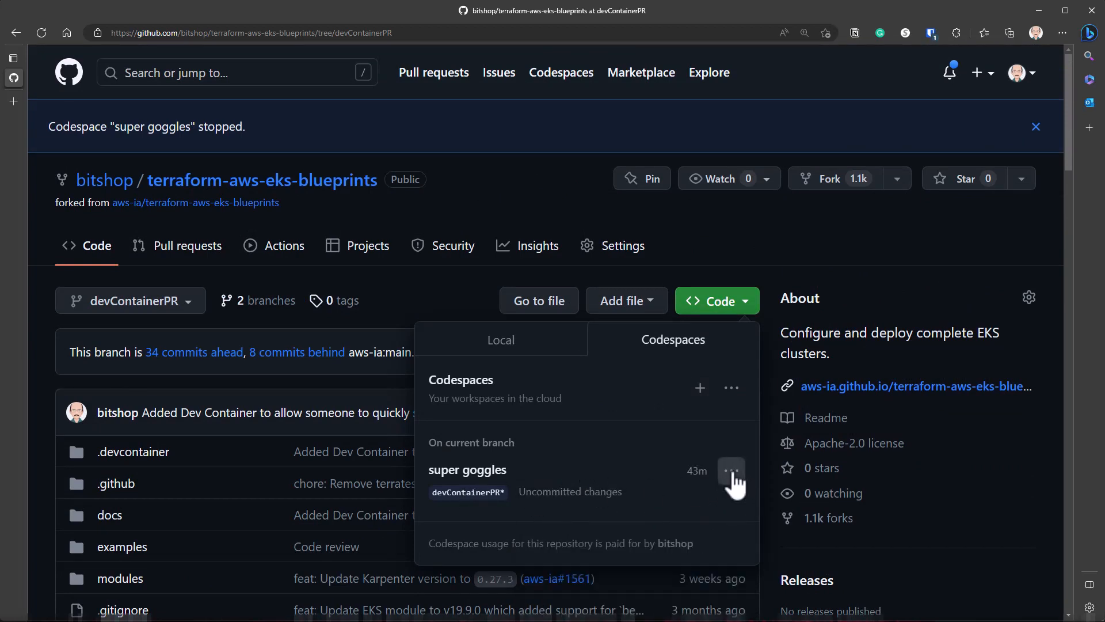
{"action": "left_click", "coordinate": [730, 471]}
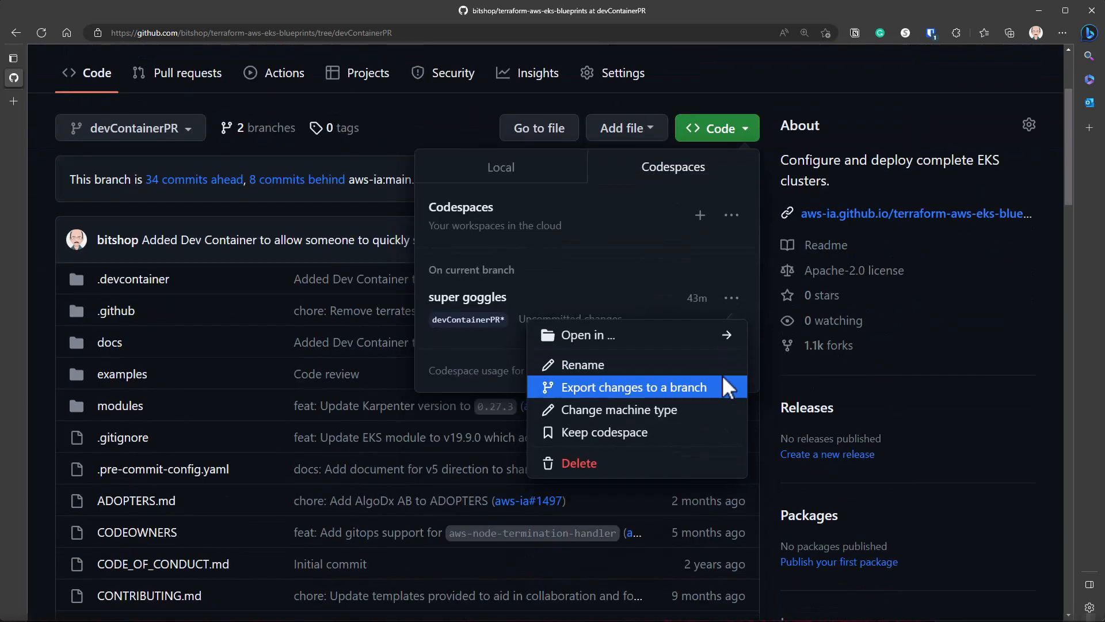
{"action": "left_click", "coordinate": [715, 128]}
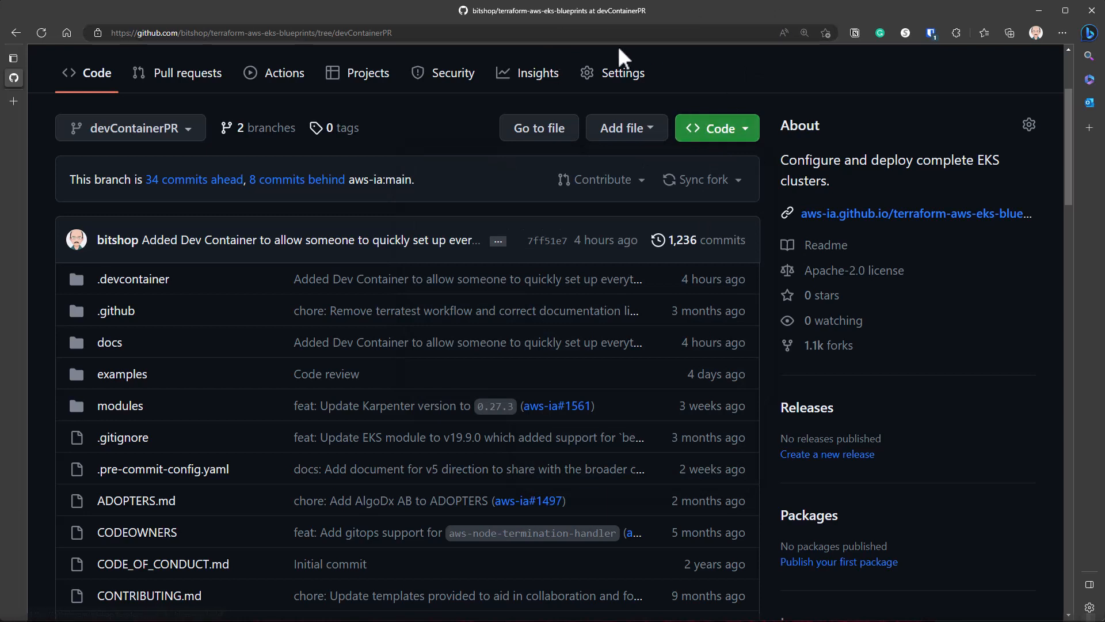
{"action": "mouse_move", "coordinate": [707, 32]}
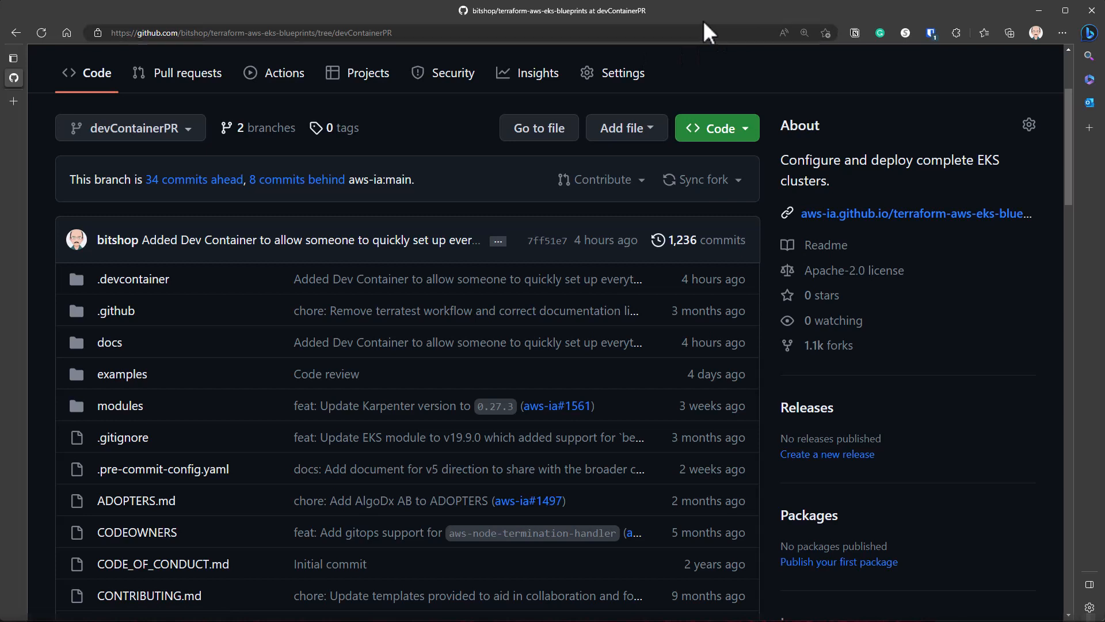
{"action": "mouse_move", "coordinate": [295, 169]}
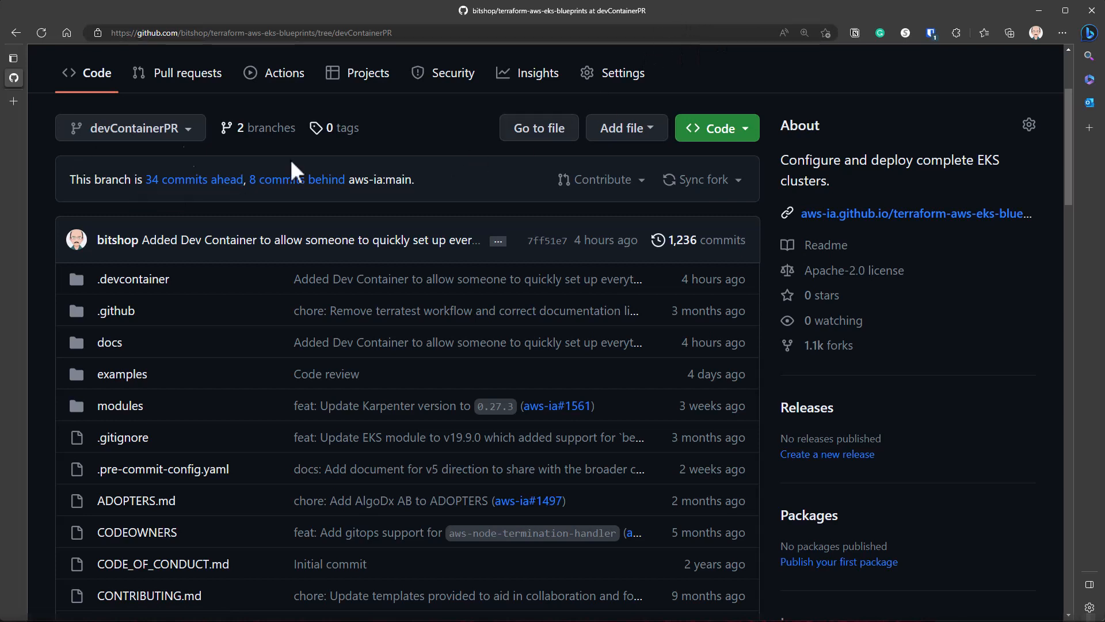